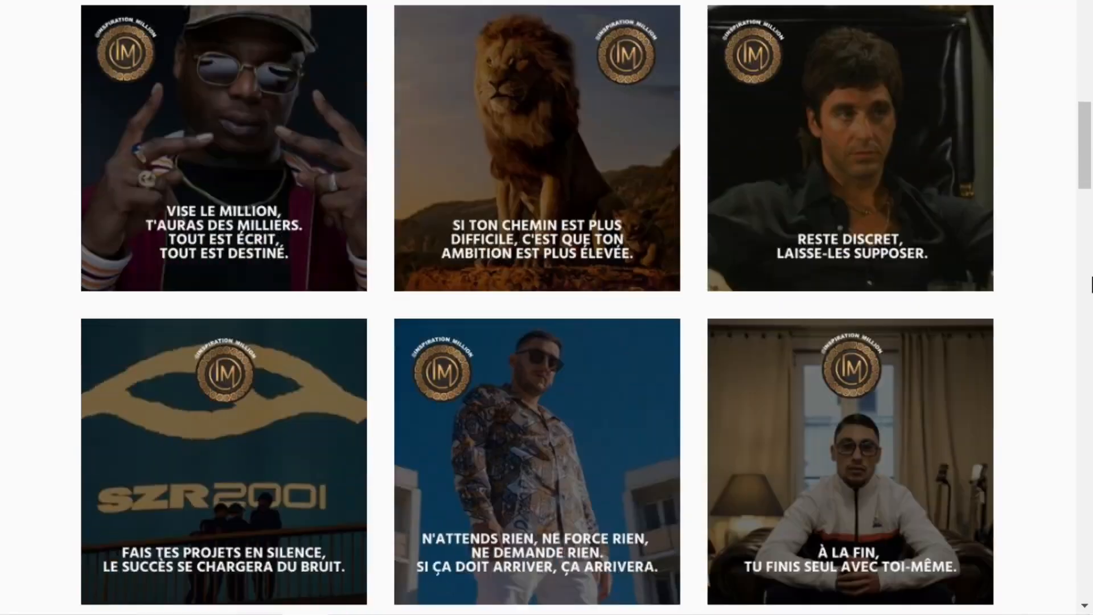
Browse the account's grid of quote posts and land on the passive_income.py profile.
scroll("down", 3)
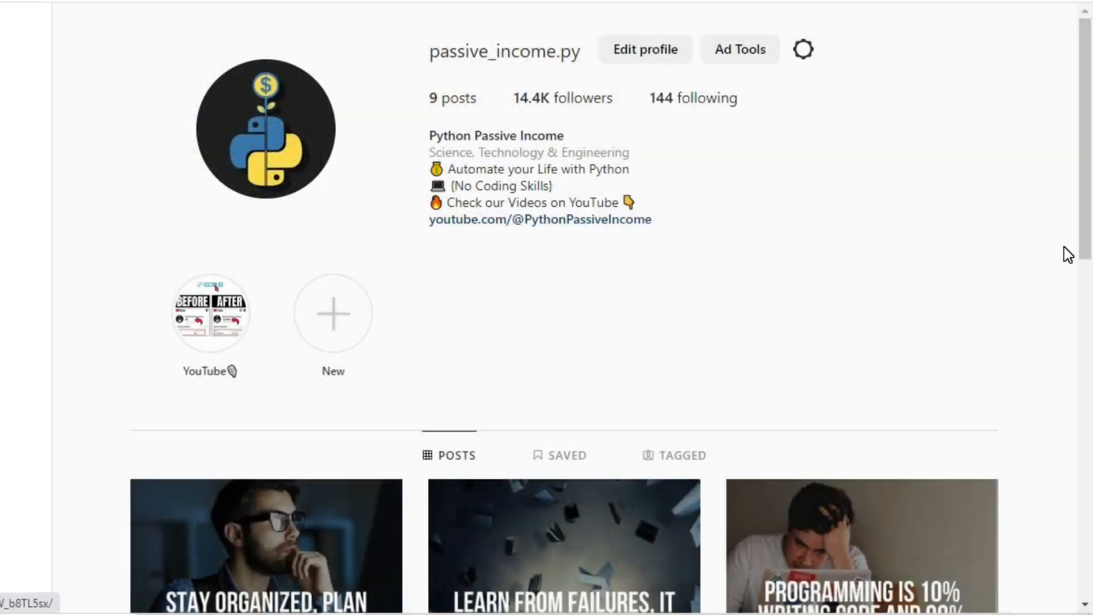
View the 'Impossible is for the unwilling' post with its caption and hashtags.
scroll("down", 3)
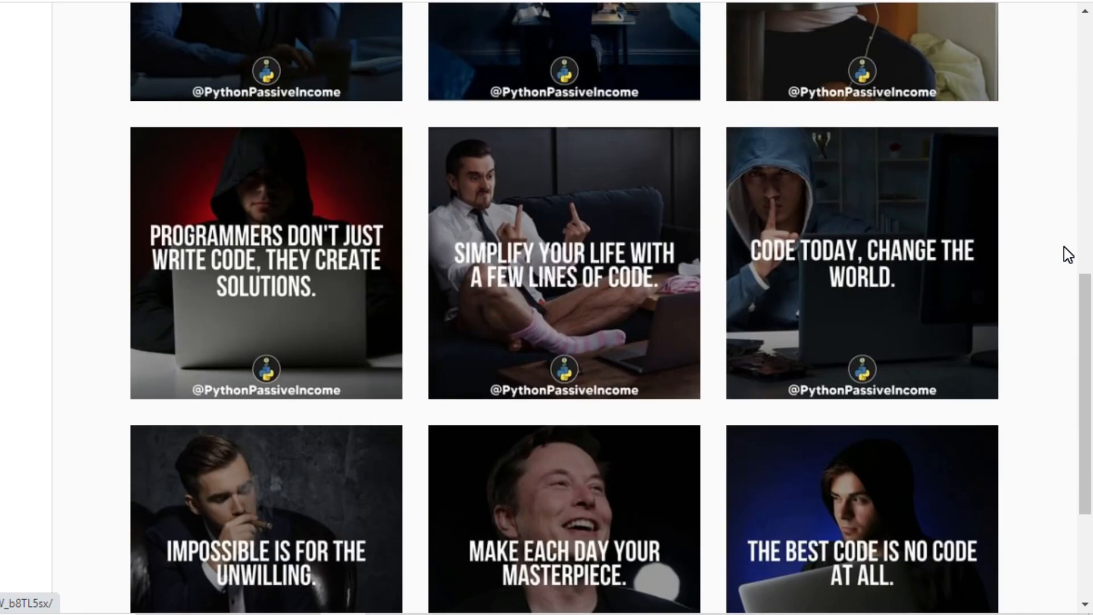
scroll("up", 3)
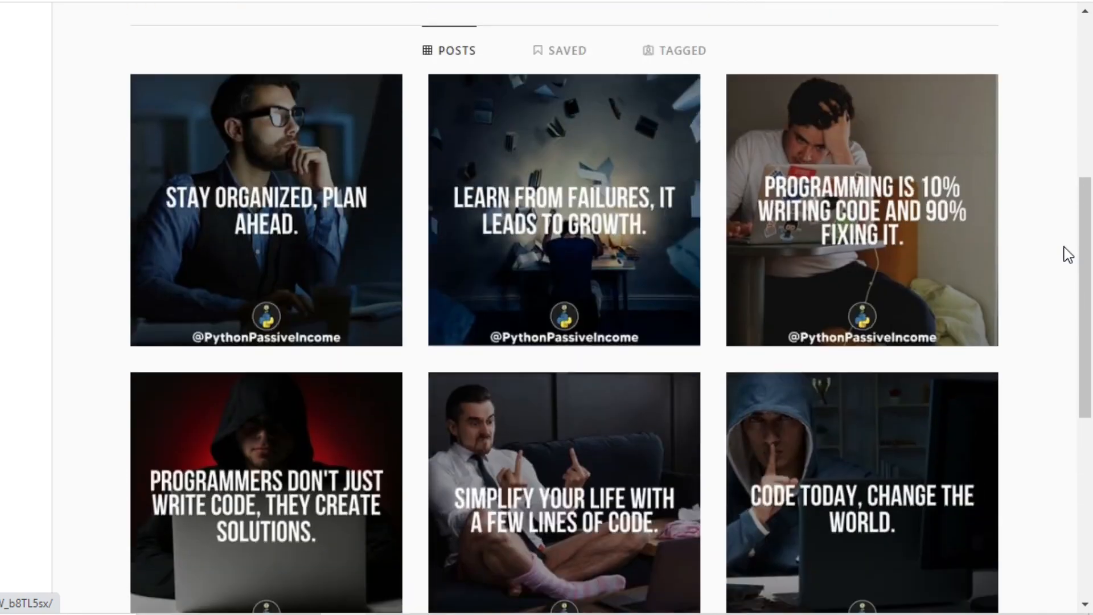
left_click(264, 210)
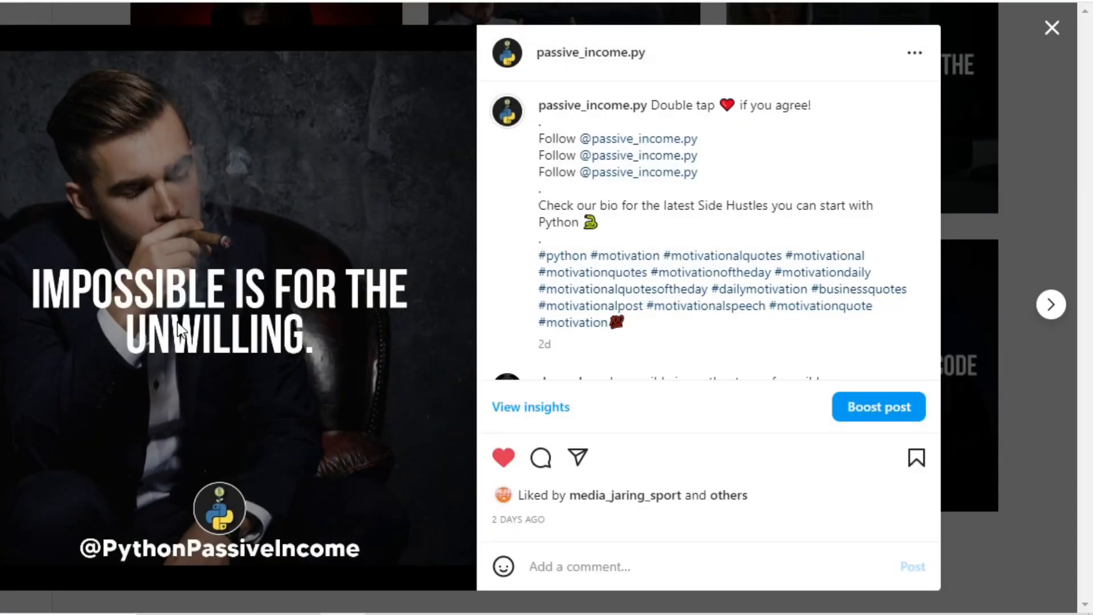
mouse_move(300, 576)
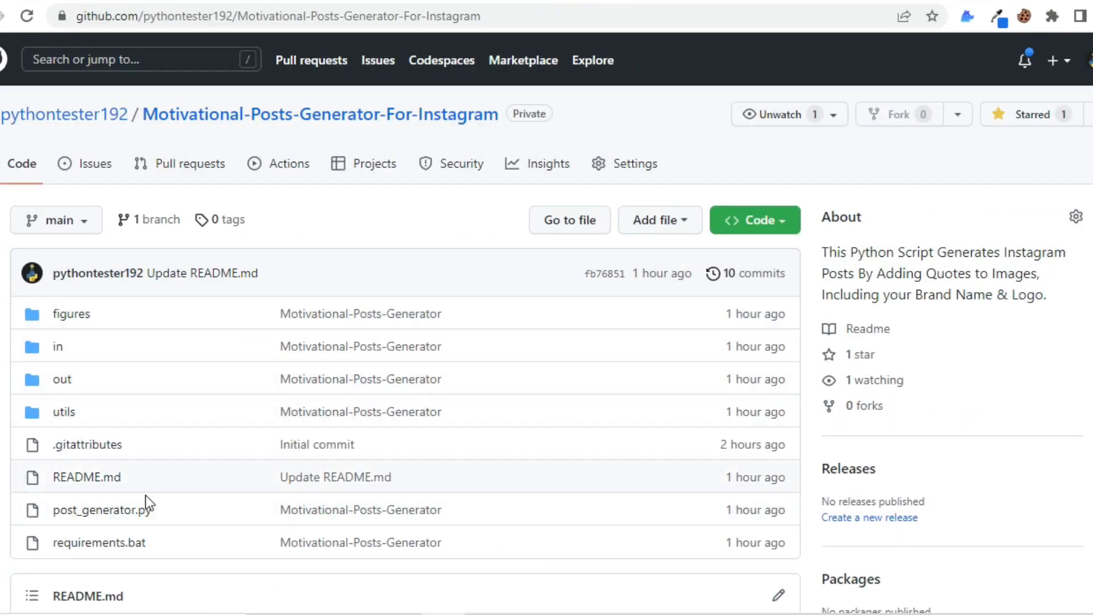
mouse_move(834, 334)
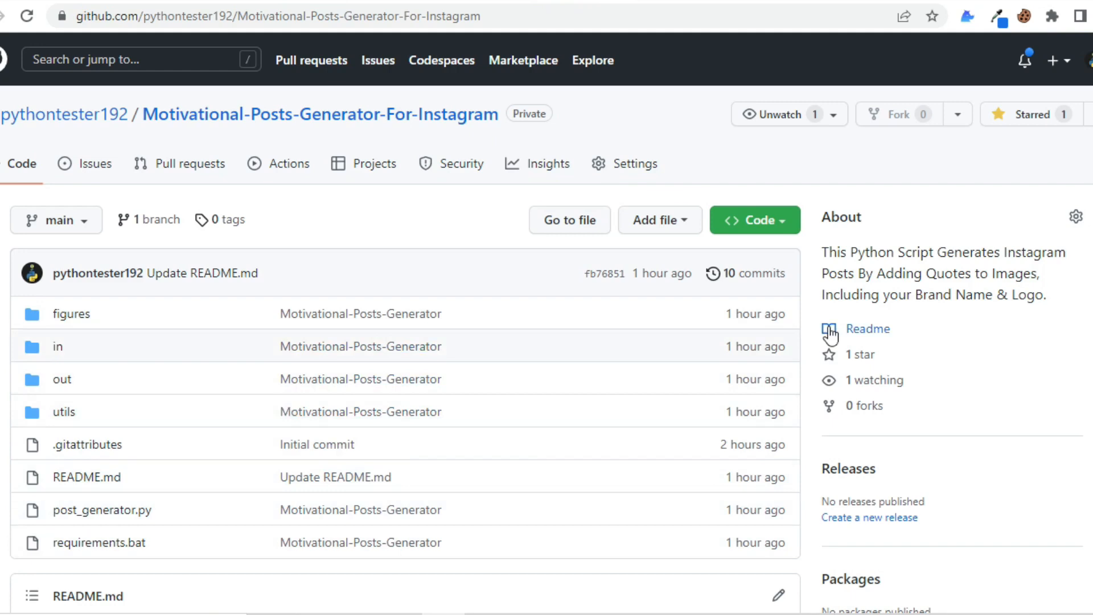
mouse_move(911, 264)
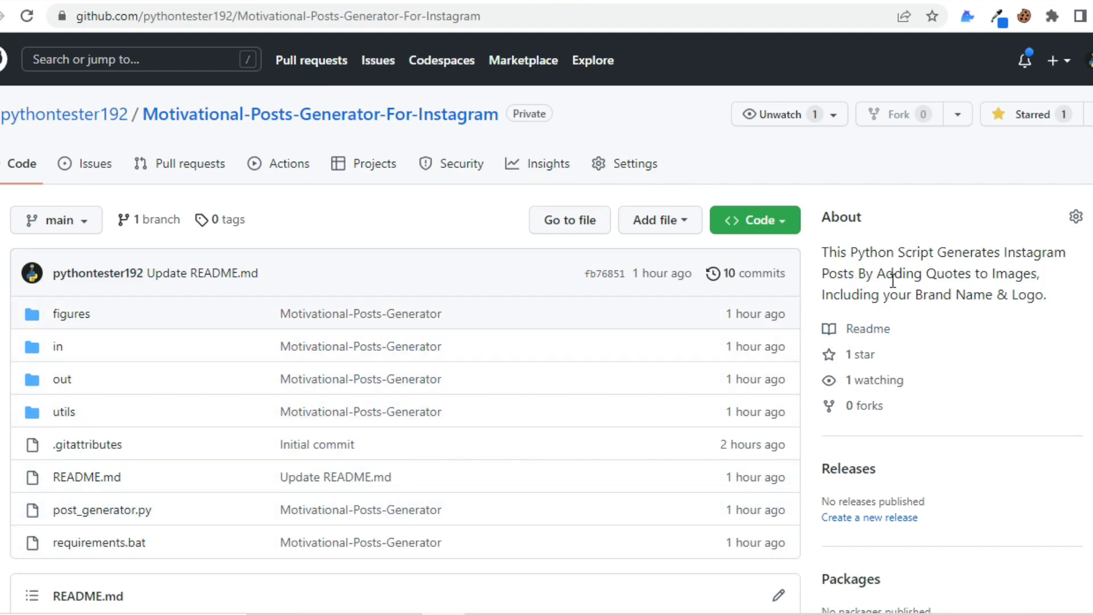
mouse_move(927, 304)
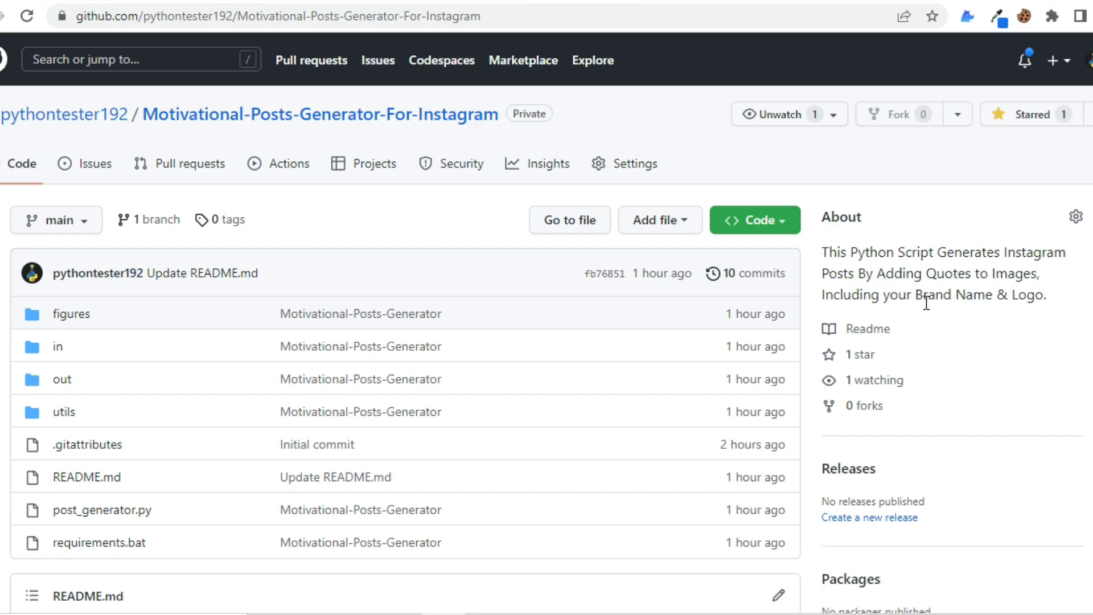
mouse_move(813, 342)
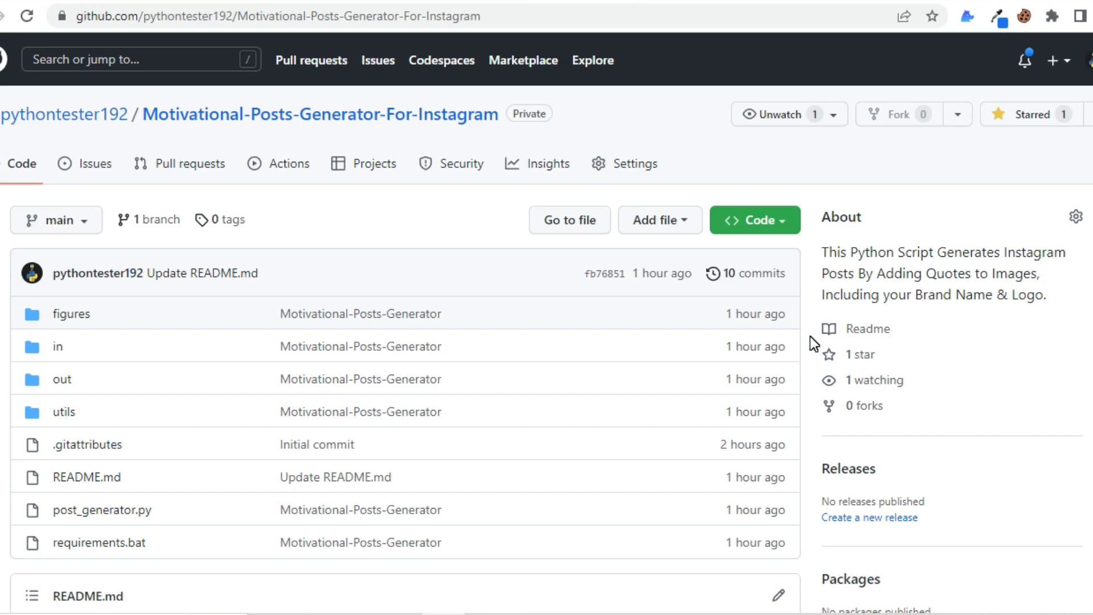
Read the repository README and download the whole repository as a ZIP archive.
scroll("down", 3)
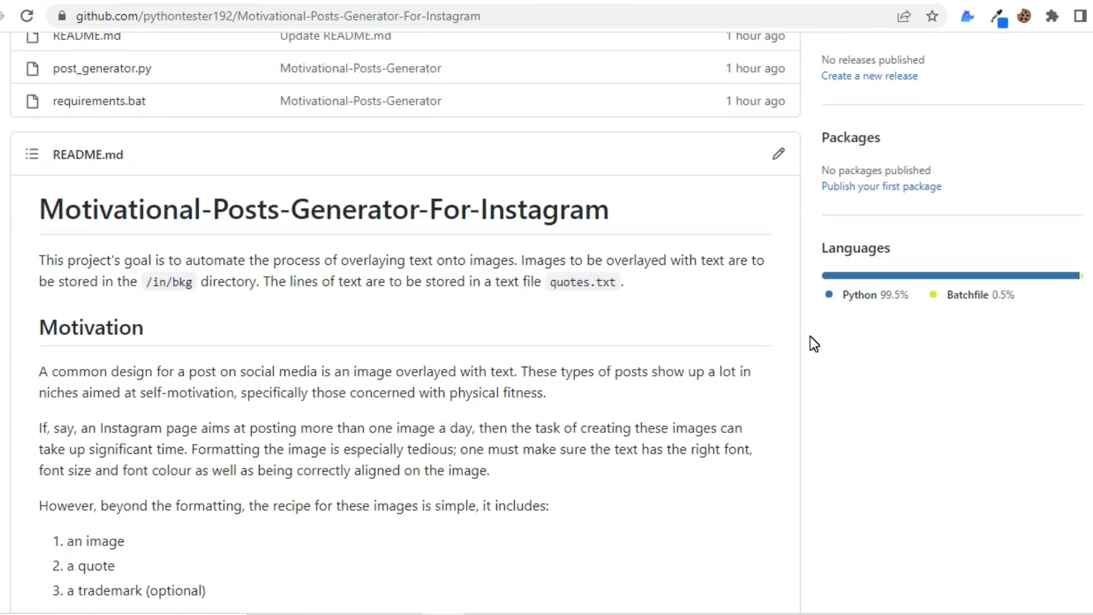
scroll("down", 3)
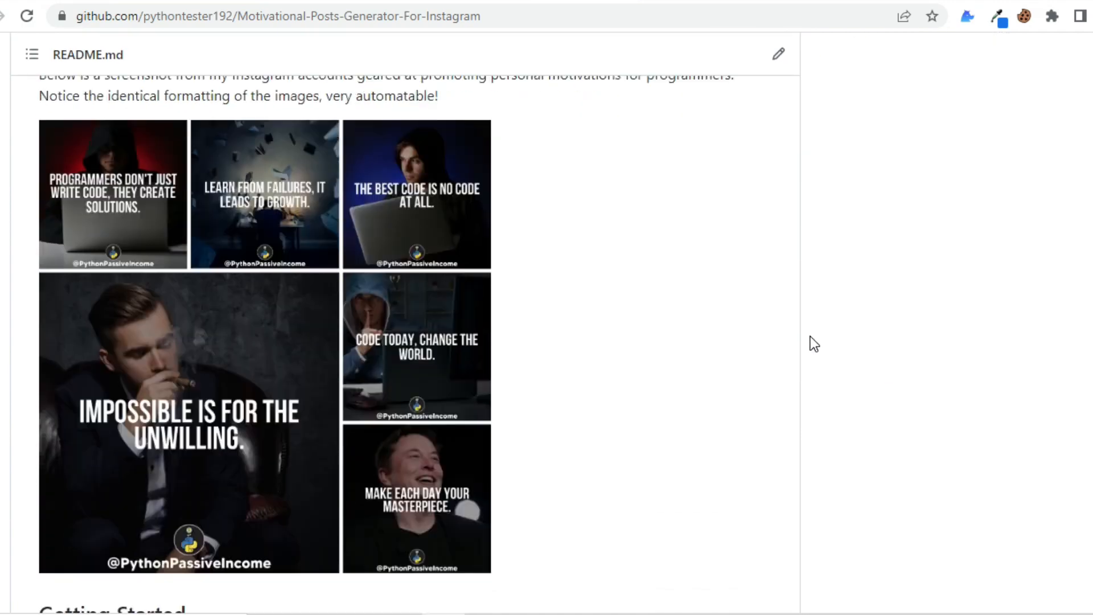
scroll("down", 3)
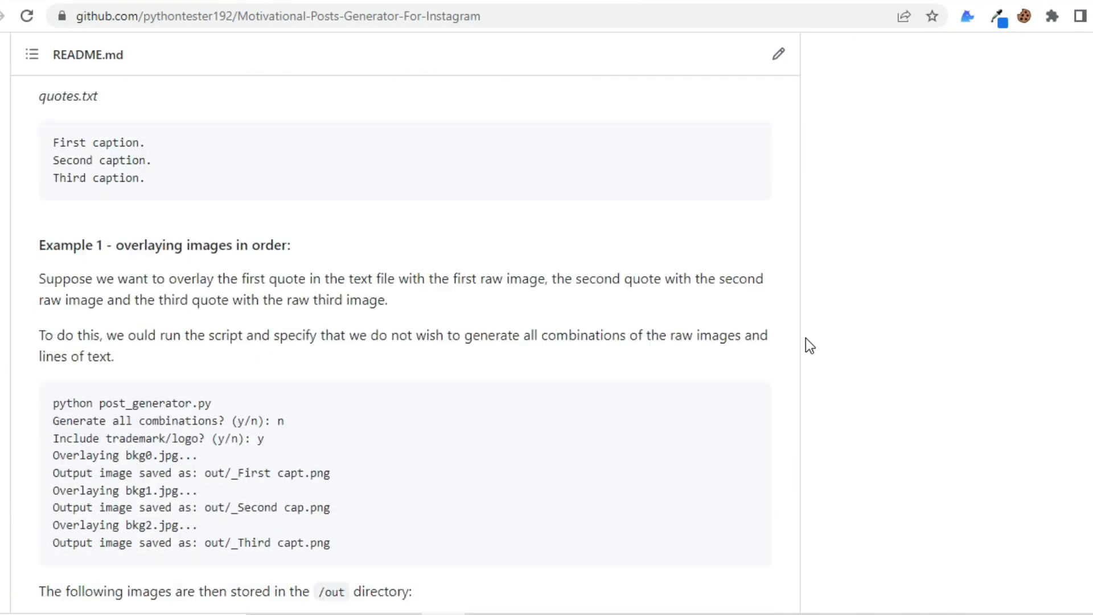
scroll("down", 3)
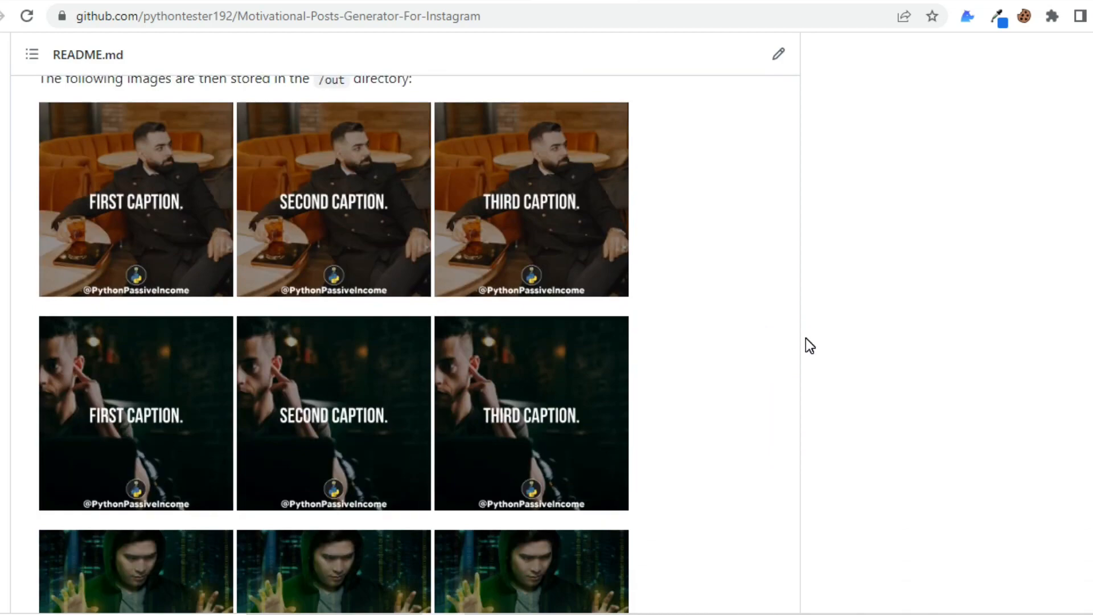
scroll("down", 3)
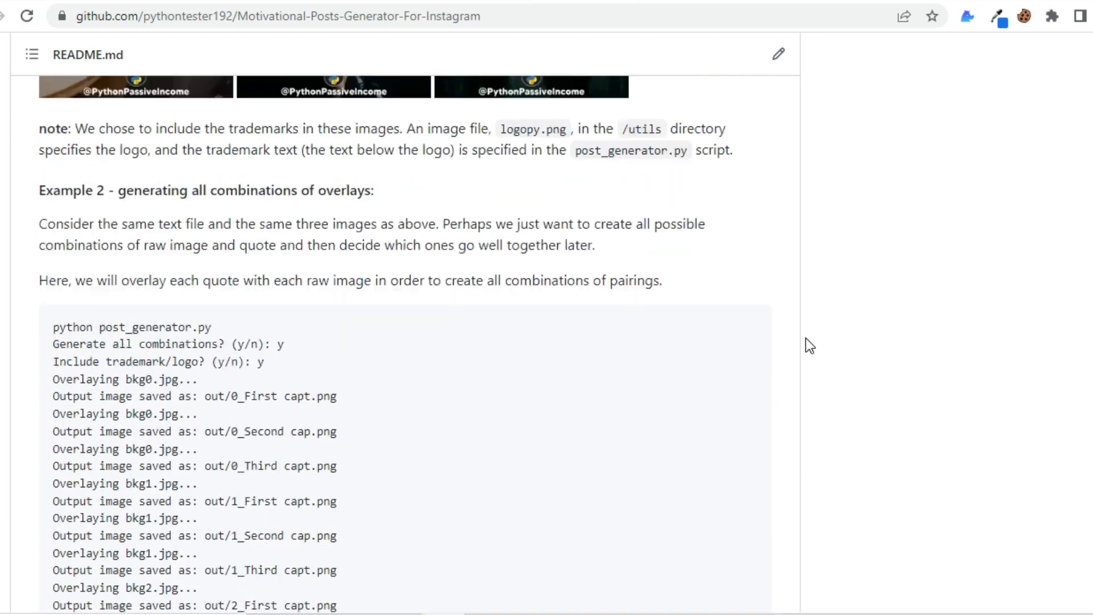
scroll("up", 3)
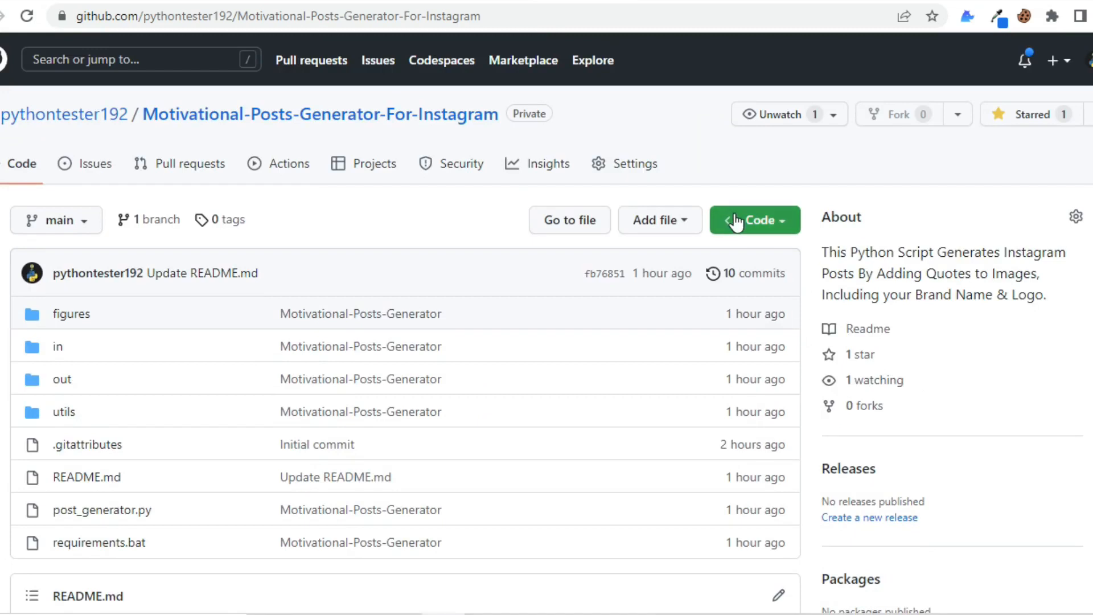
left_click(755, 220)
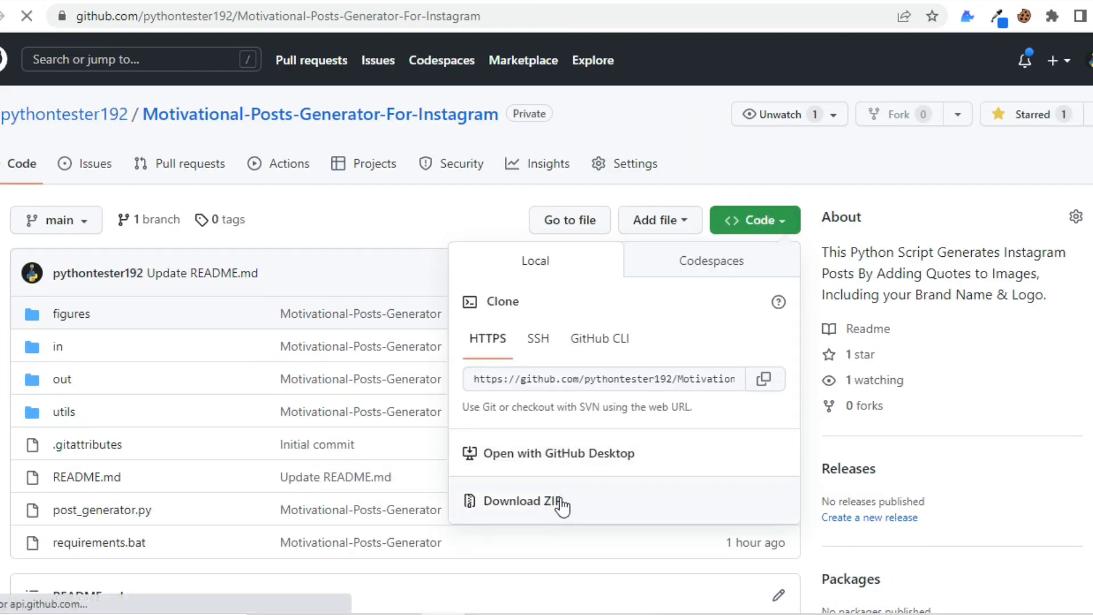
left_click(524, 501)
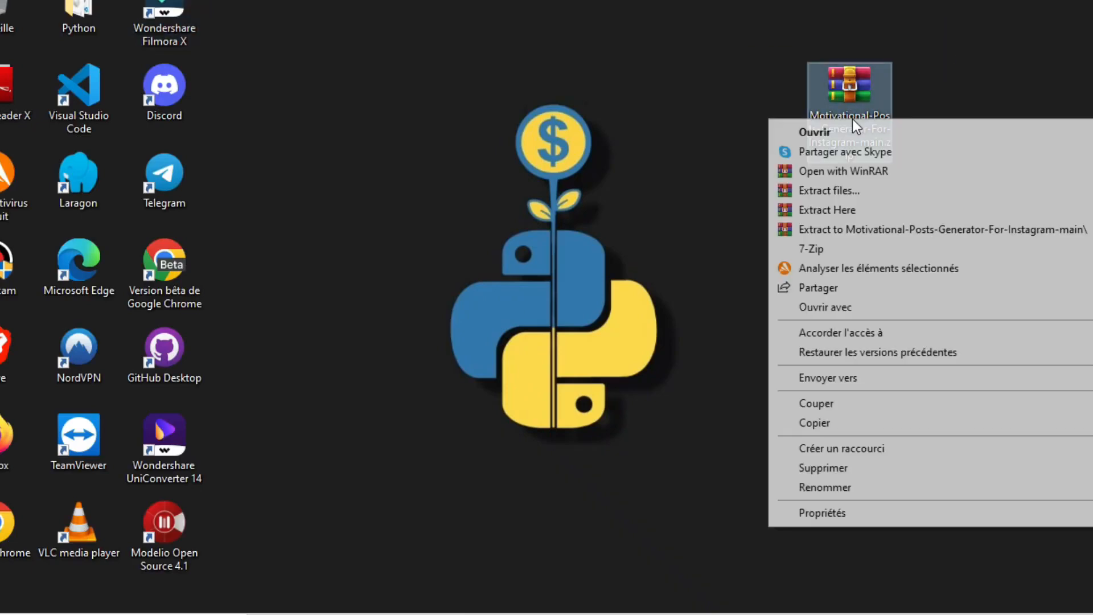
Extract the downloaded archive into its own desktop folder and enter it.
left_click(827, 209)
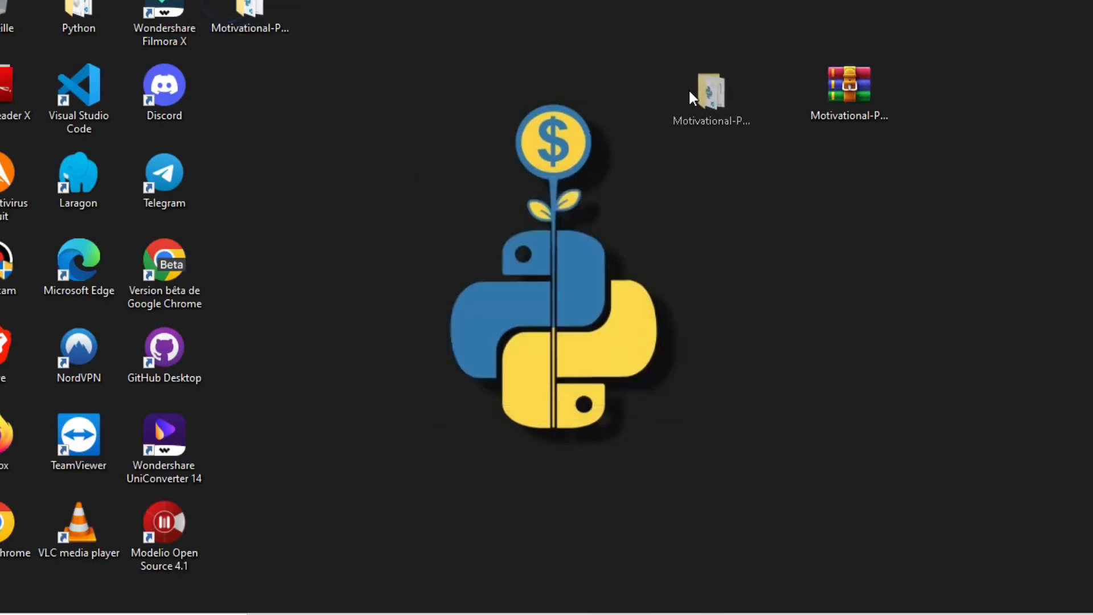
double_click(710, 88)
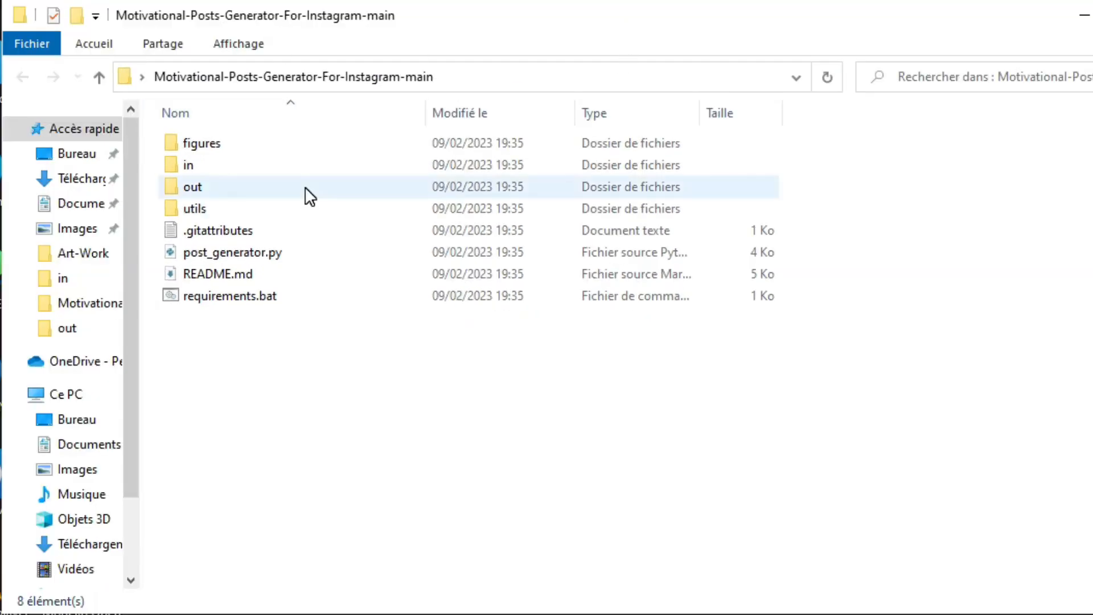
Check quotes.txt in the in folder and the bkg0–bkg2.jpg photos in raw.
double_click(189, 164)
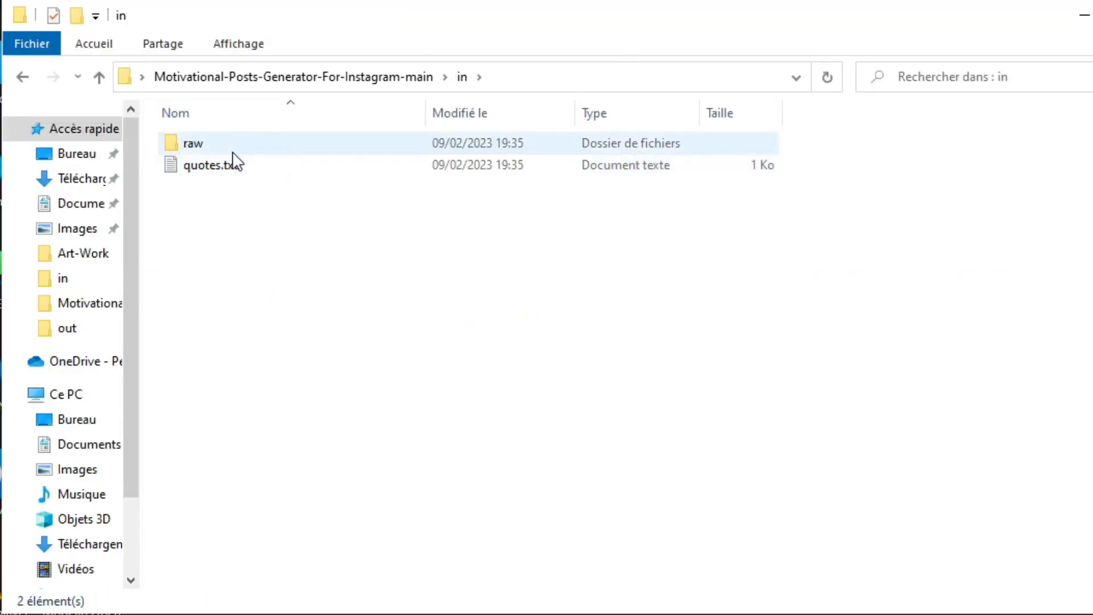
double_click(202, 165)
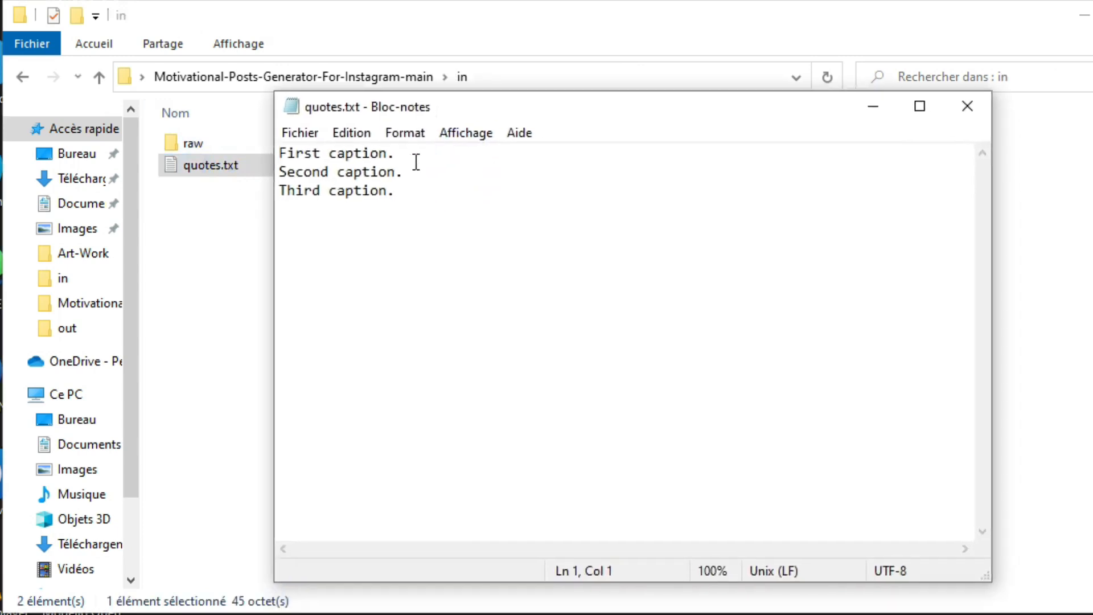
mouse_move(967, 107)
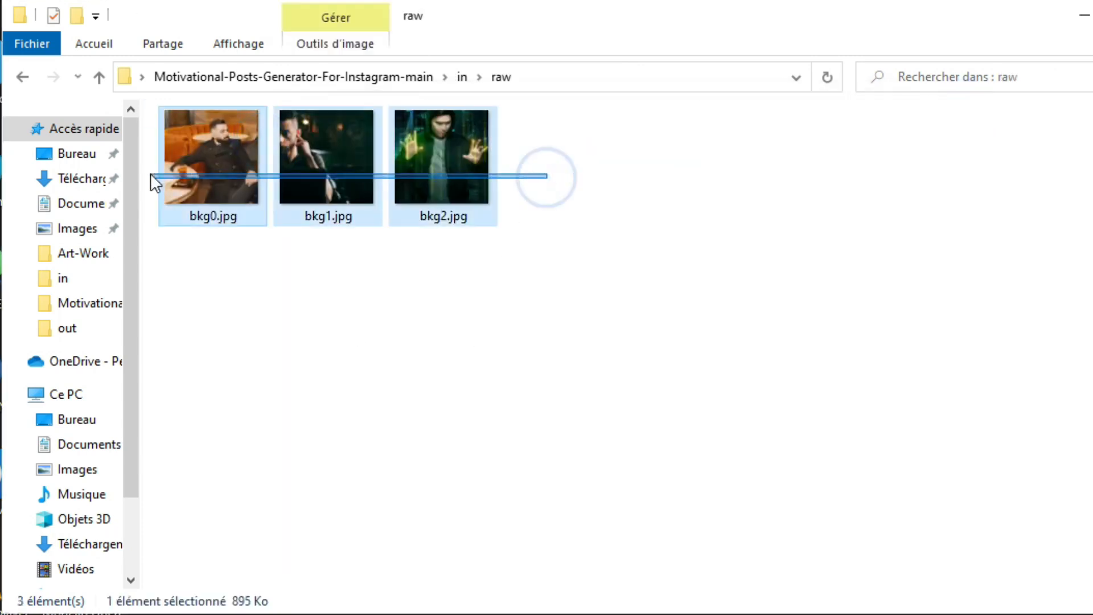
double_click(327, 154)
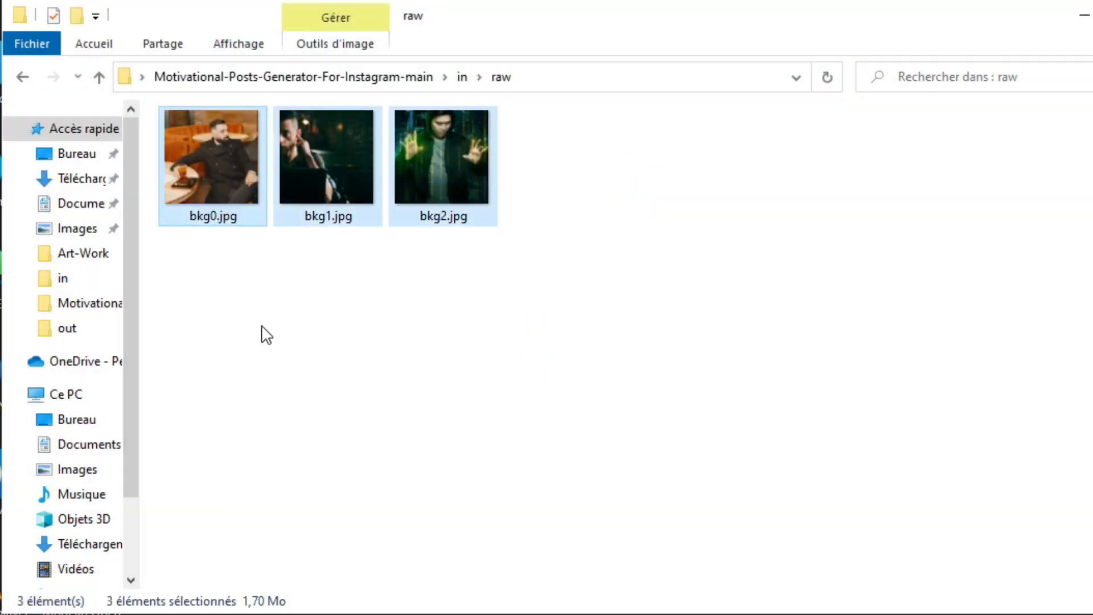
left_click(292, 77)
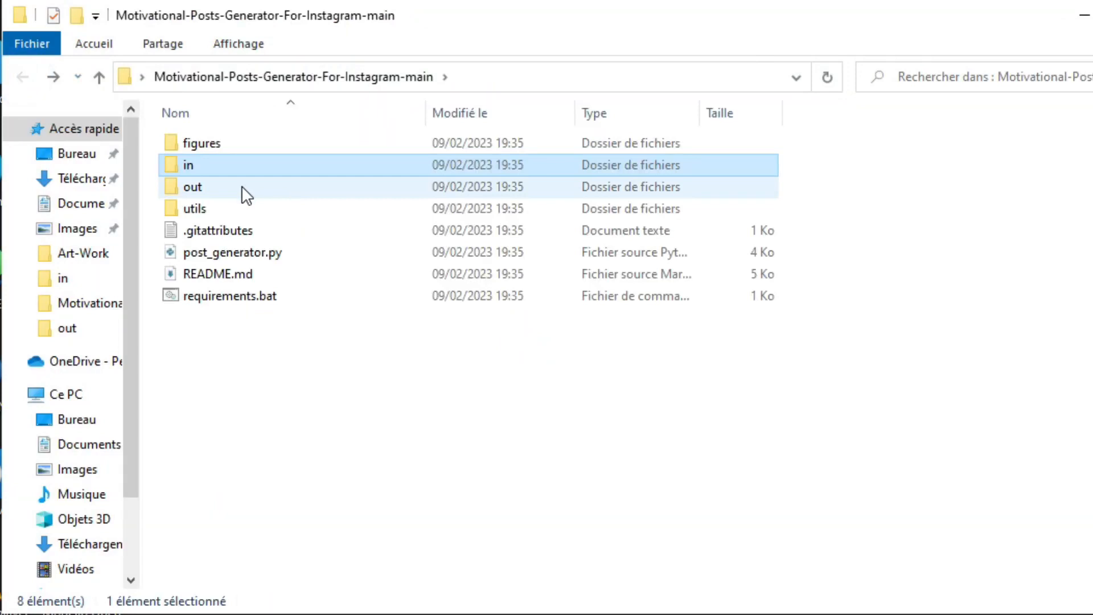
Inspect the utils folder's fonts and logopy.png logo, then return to the project folder.
double_click(194, 187)
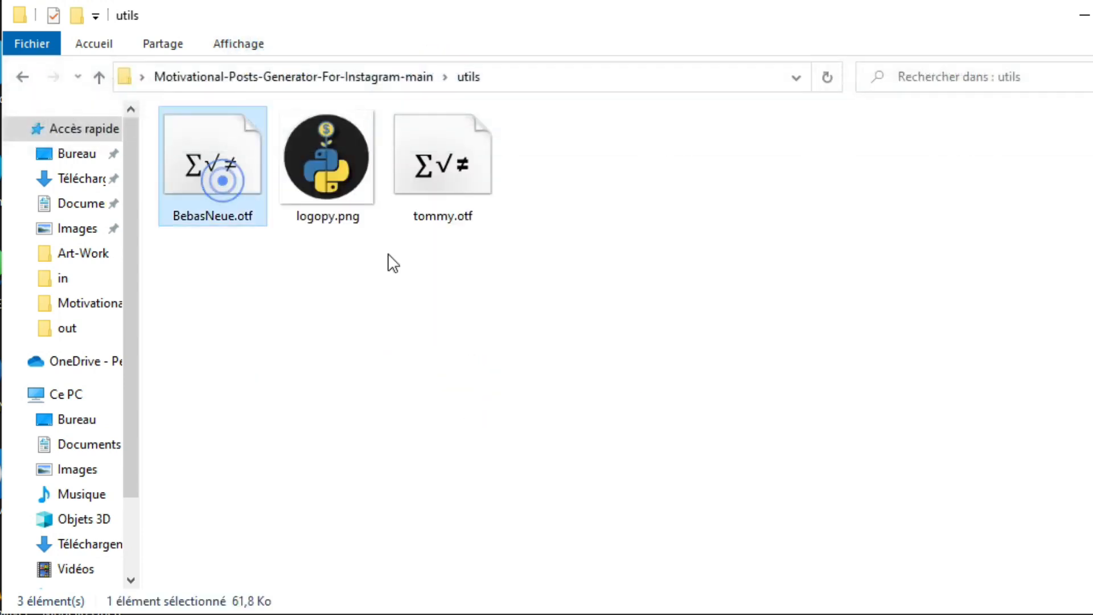
left_click(327, 156)
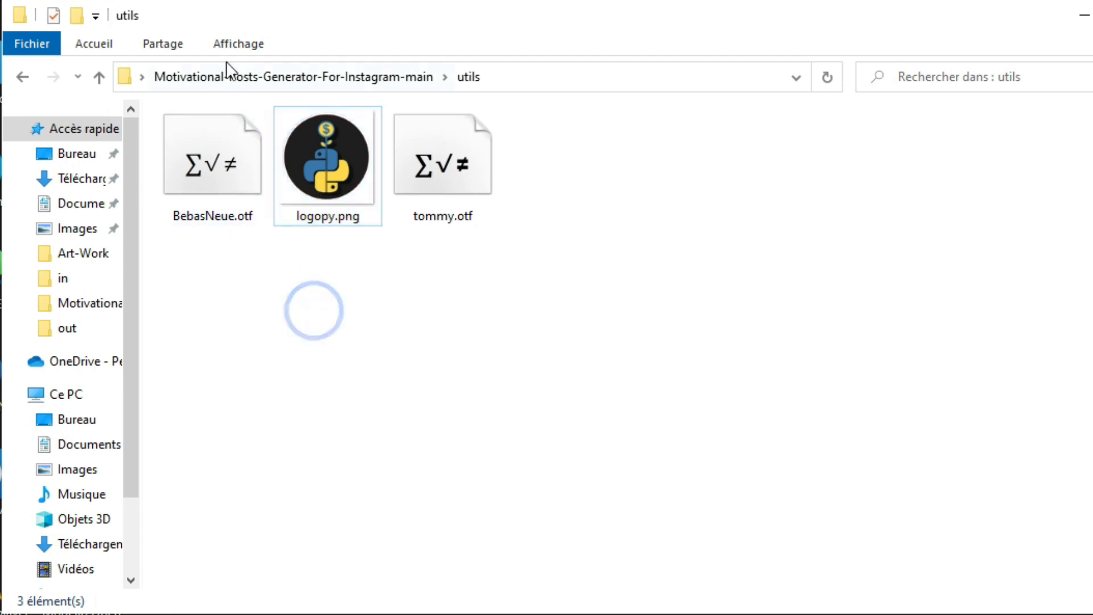
left_click(291, 77)
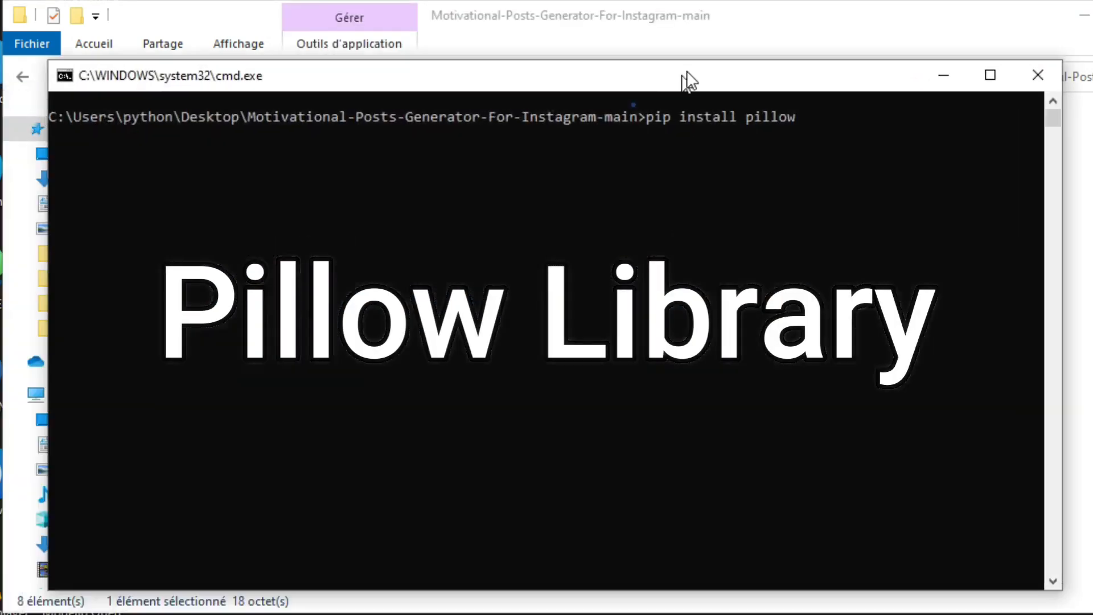
Run 'pip install pillow', confirming it is already installed, and close the terminal.
key("Enter")
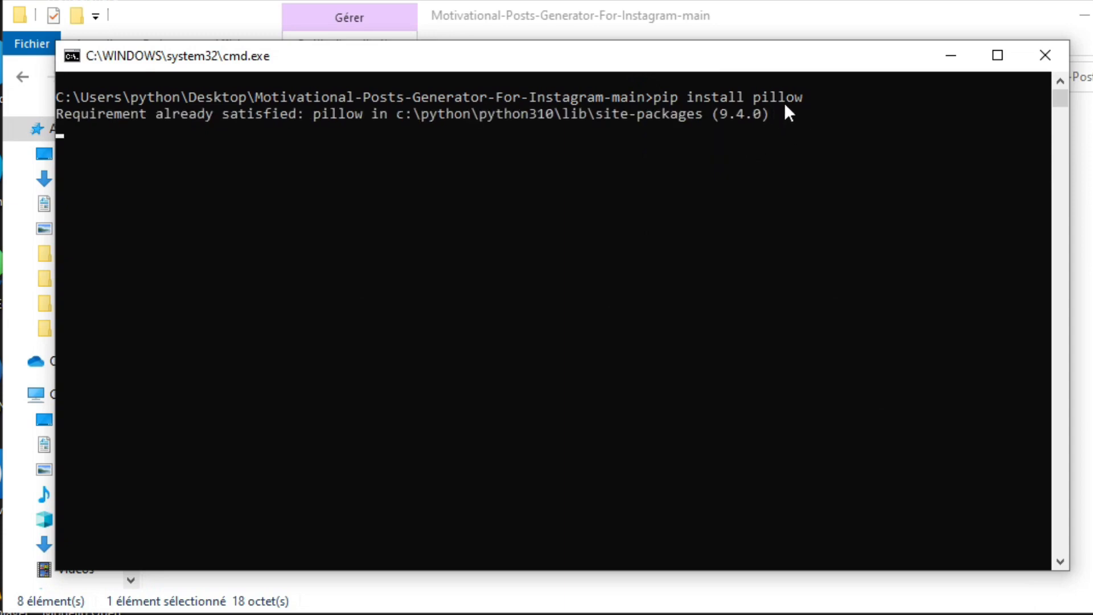
mouse_move(469, 332)
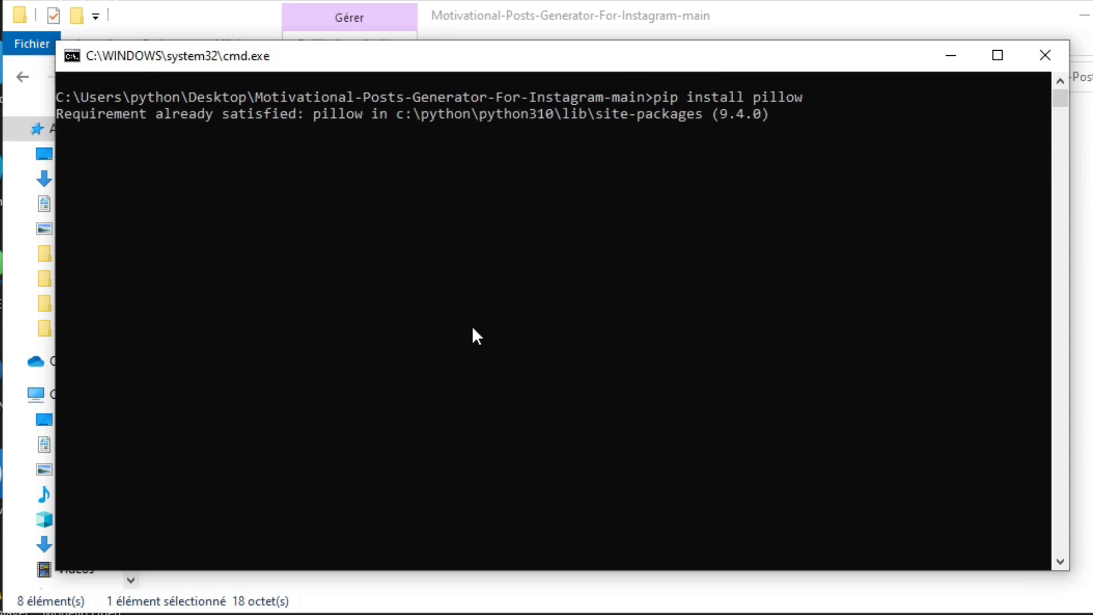
left_click(1041, 55)
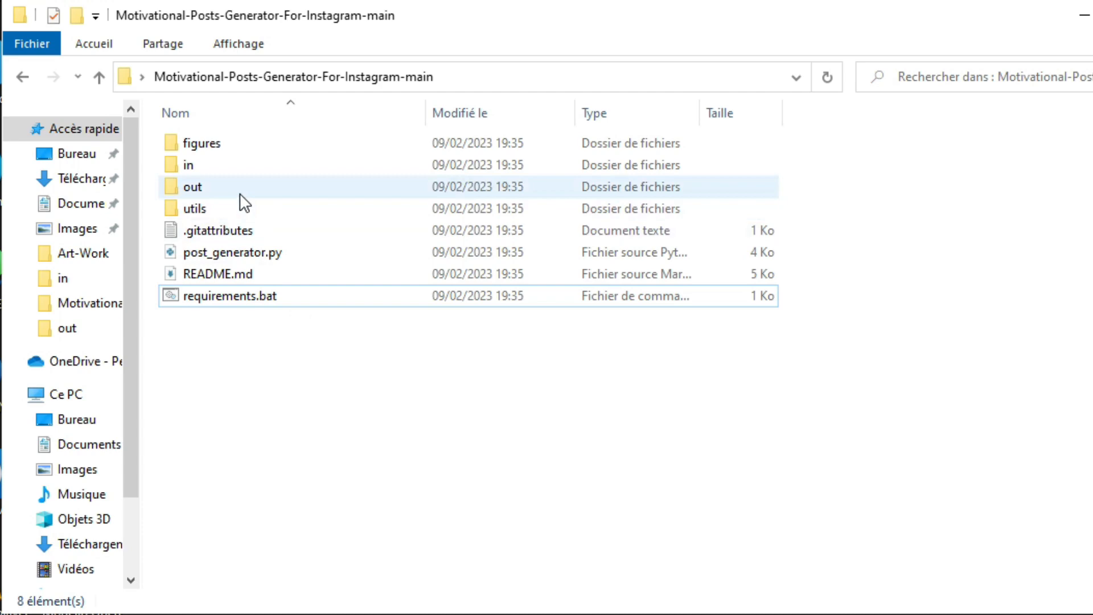
double_click(187, 164)
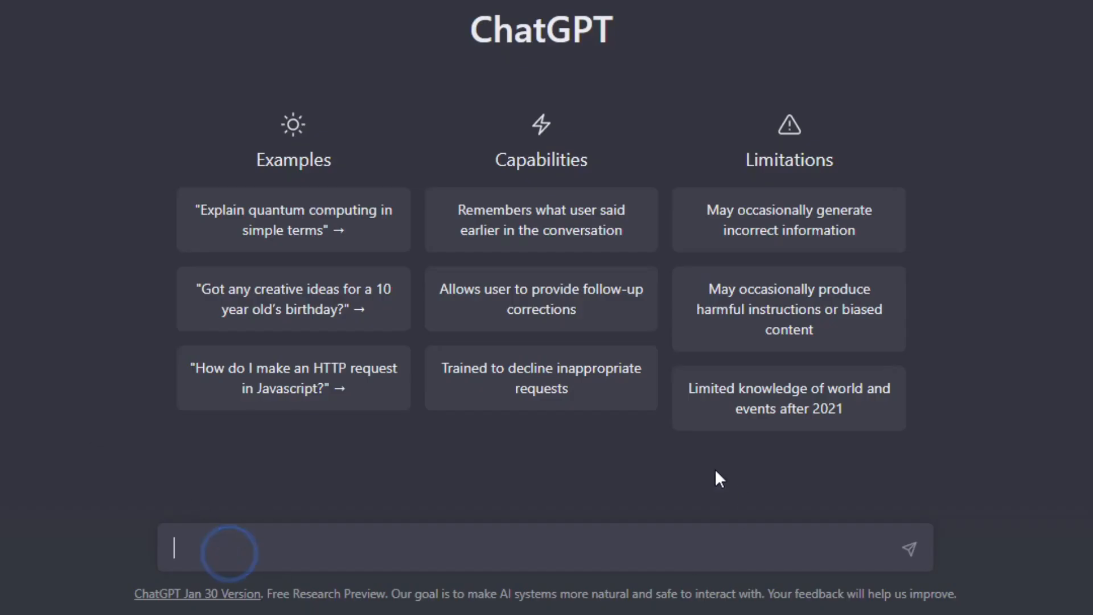
Ask ChatGPT for 10 short motivational programming quotes and select the first quote's text.
type("write")
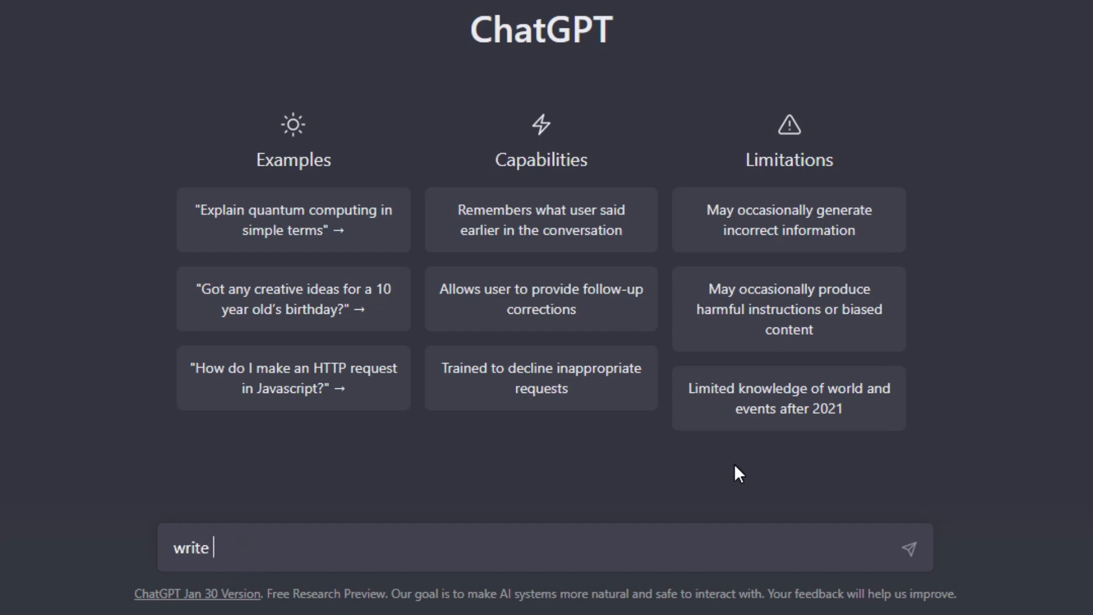
type("me 10 motivational")
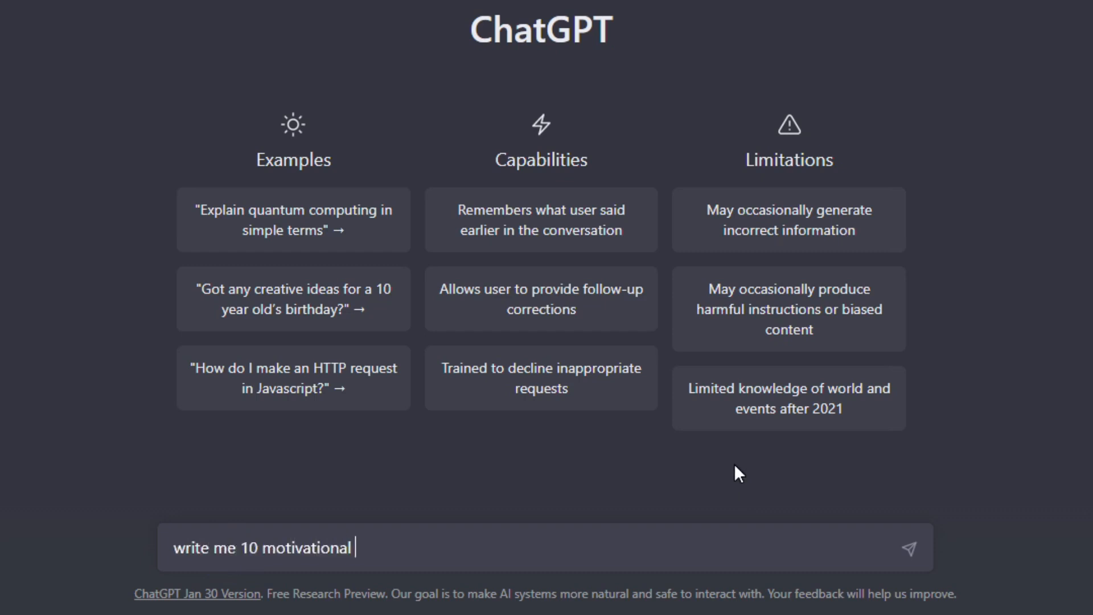
type("quotes about progra")
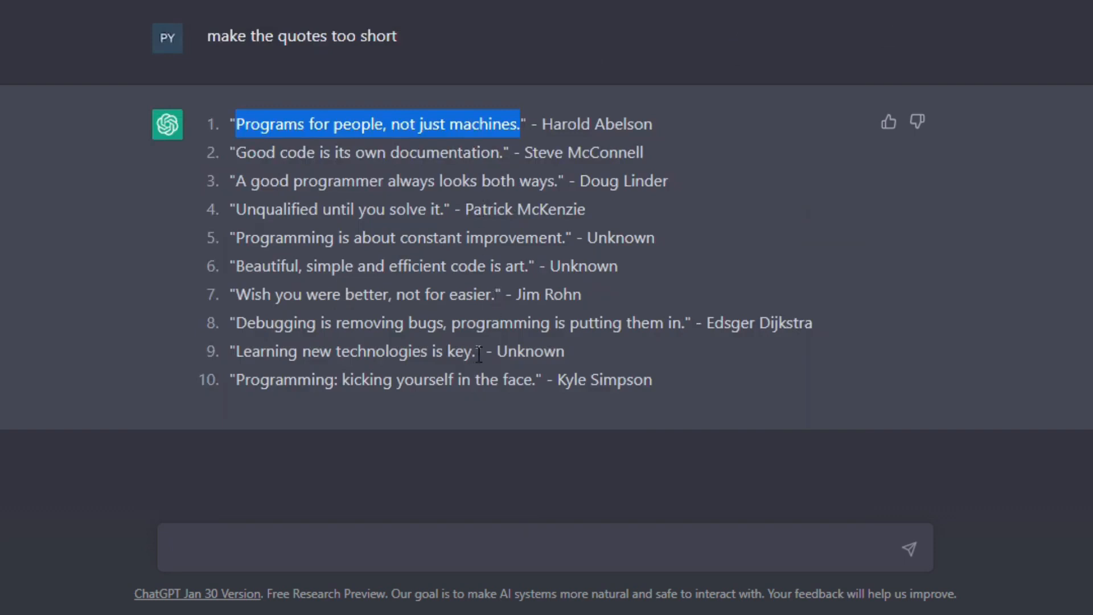
left_click_drag(321, 379, 536, 379)
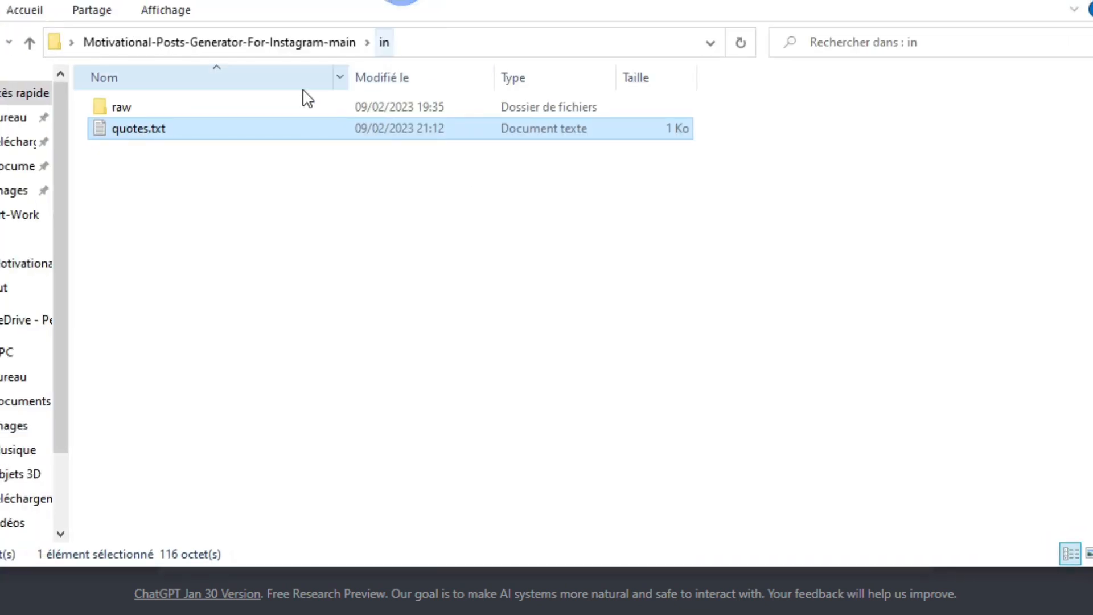
Check quotes.txt in the in folder, glance at Pixabay photos, and return to the project folder.
double_click(119, 107)
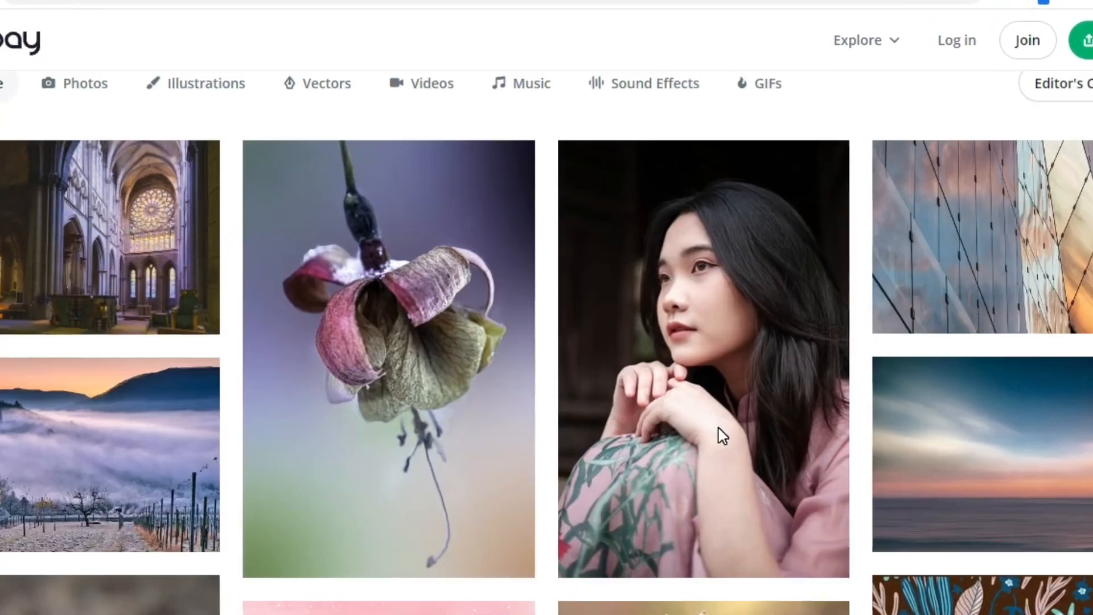
scroll("down", 3)
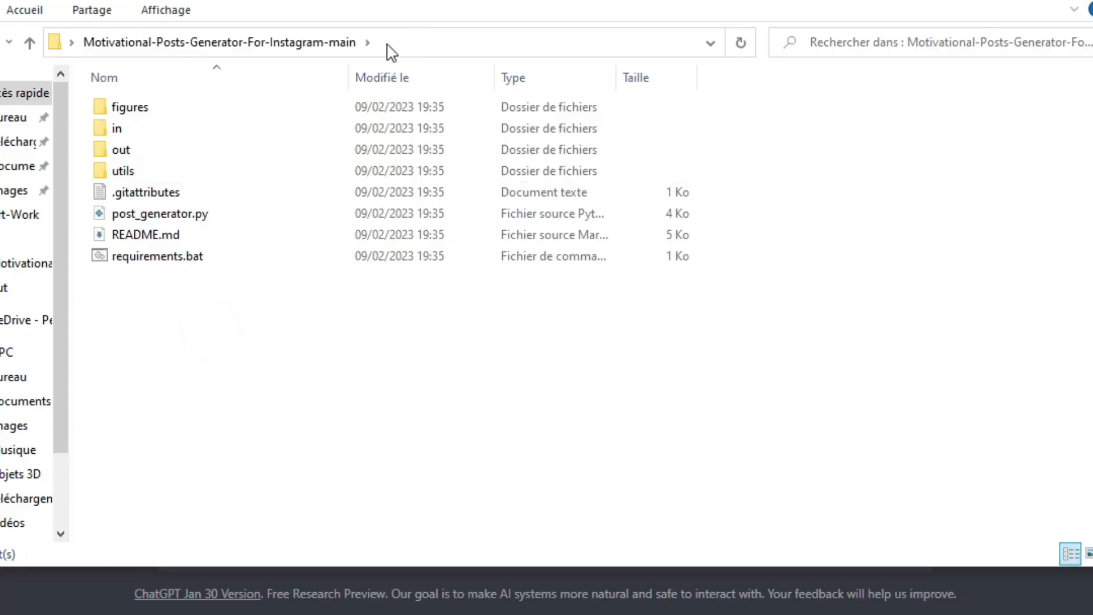
Start a terminal in the project folder via cmd and run 'python post_generator.py'.
type("cmd")
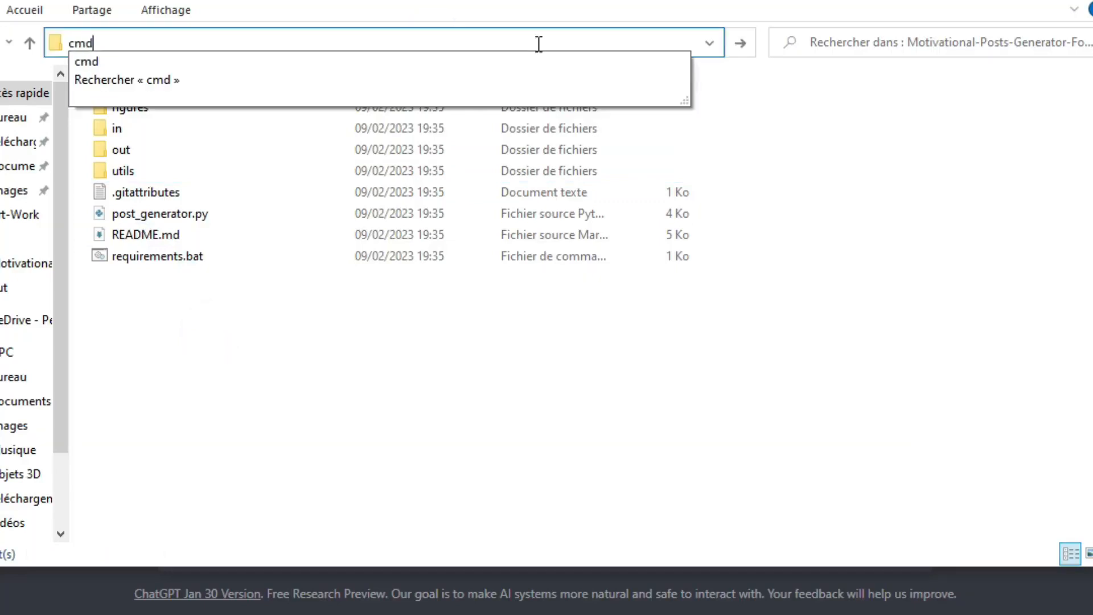
key("Enter")
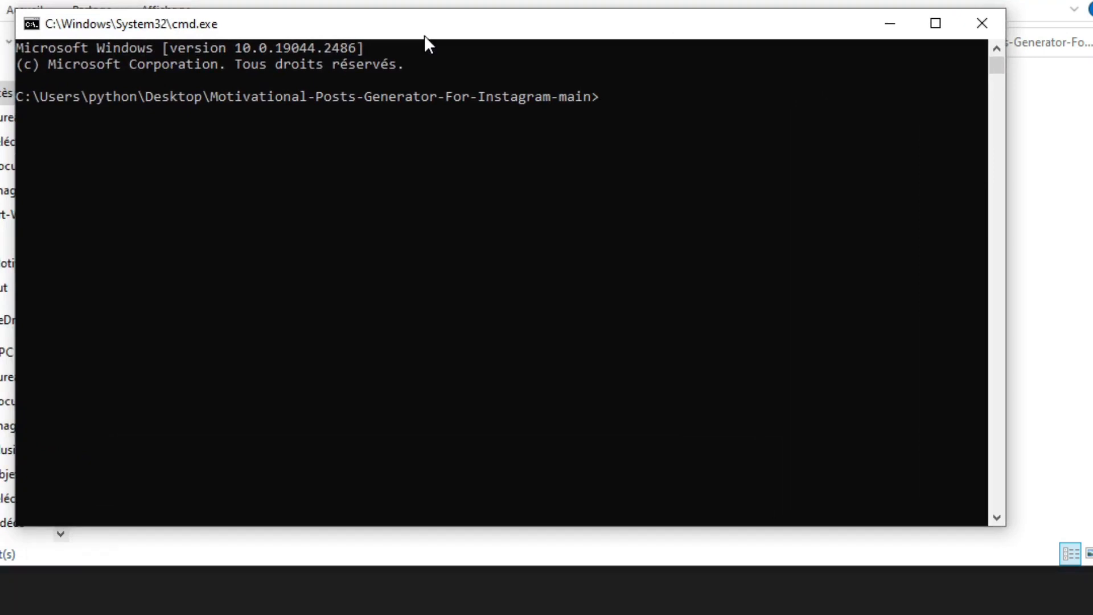
type("python")
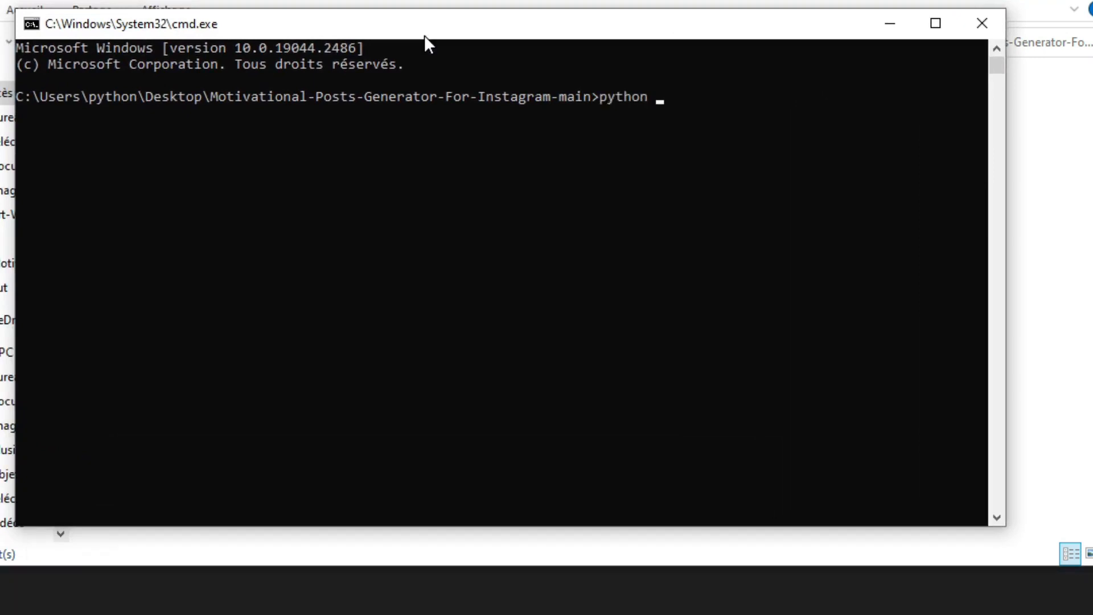
type("post_gene")
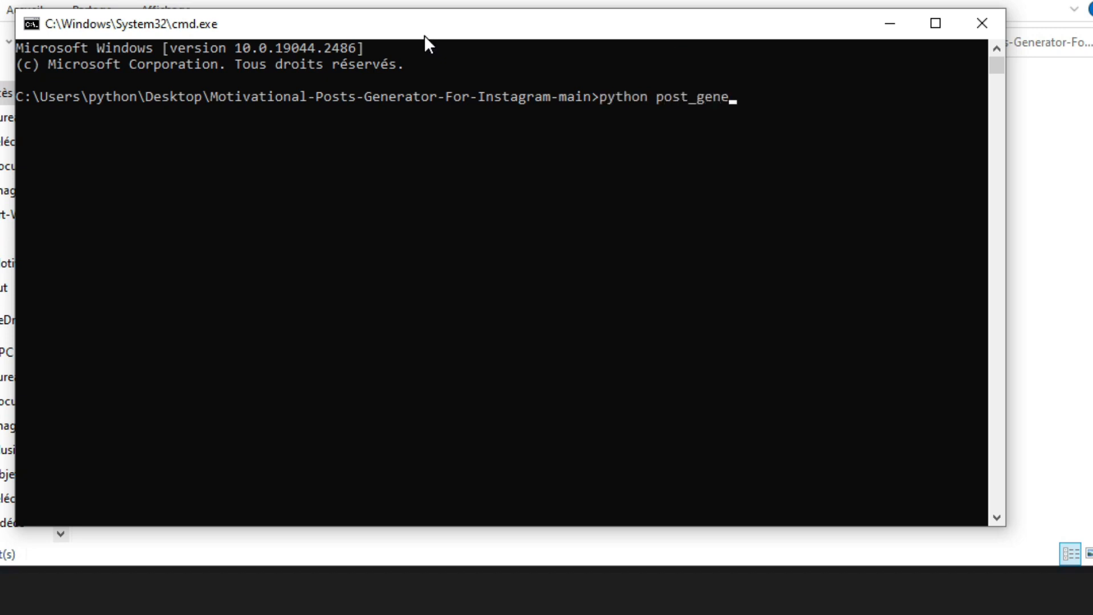
type("rator.py")
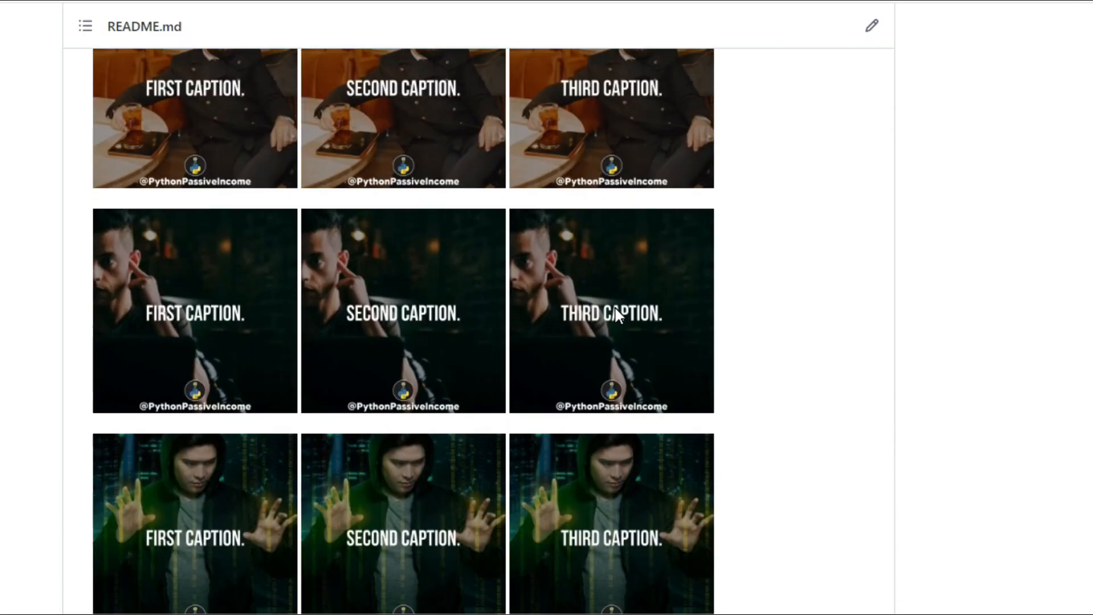
mouse_move(258, 287)
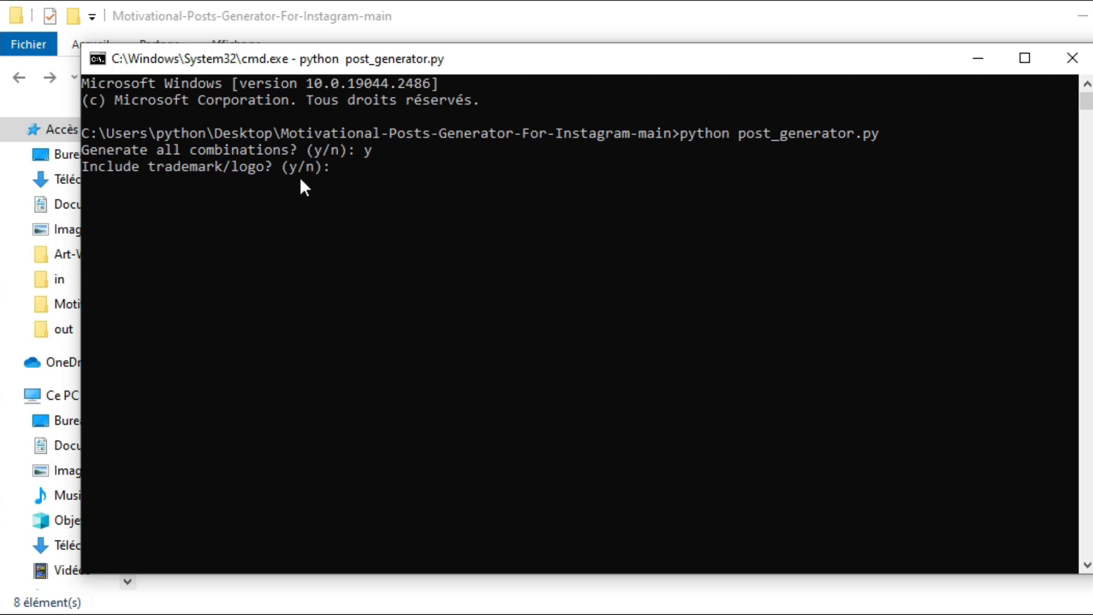
mouse_move(441, 553)
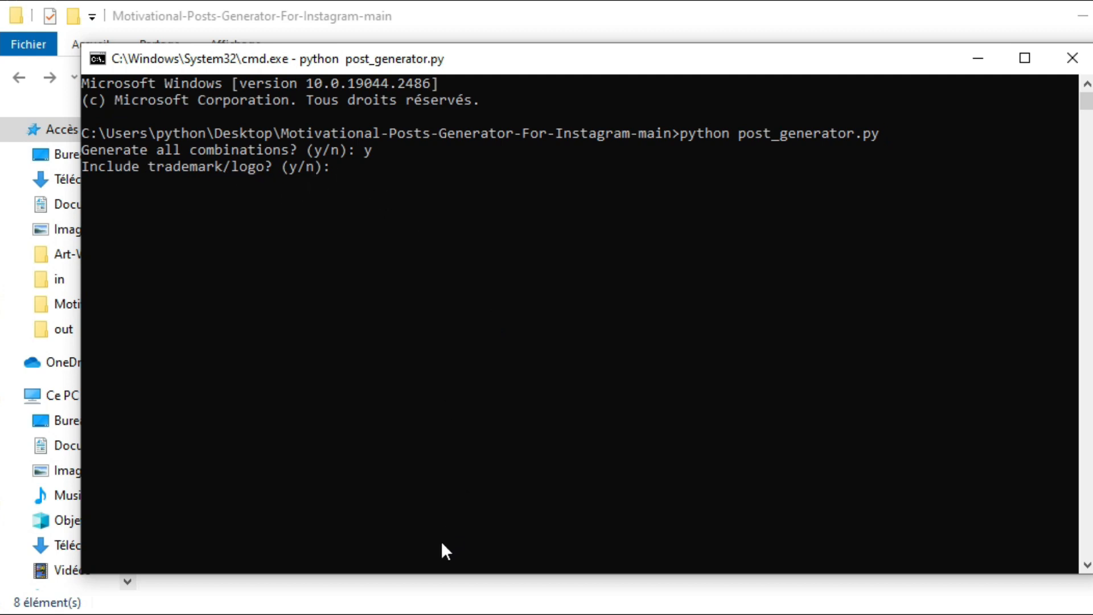
Answer y to include the logo, let the PNGs save to out, and minimize the terminal.
type("y")
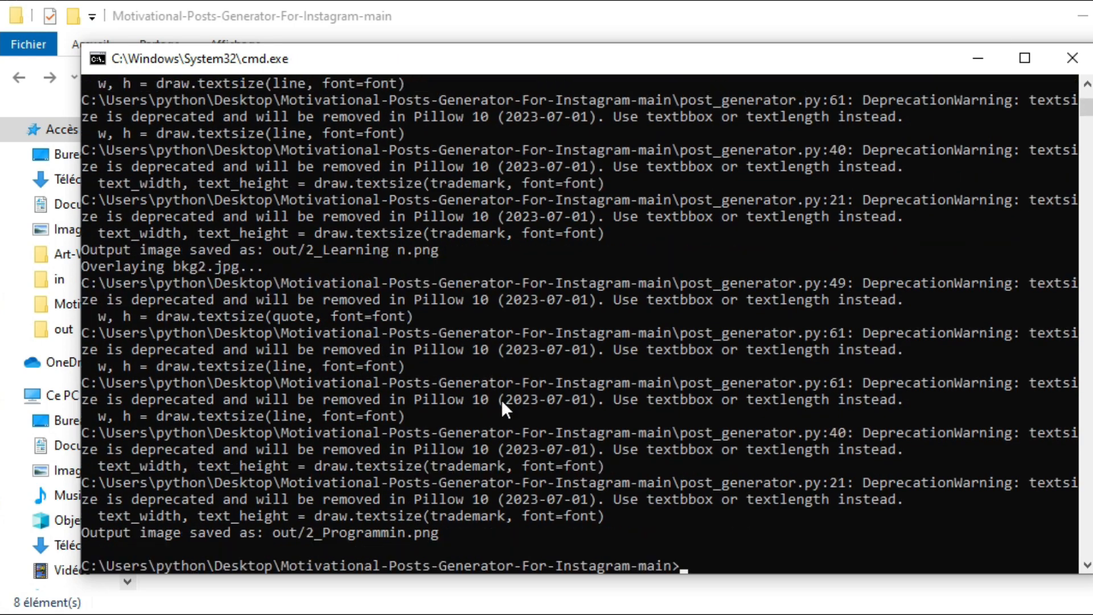
mouse_move(976, 58)
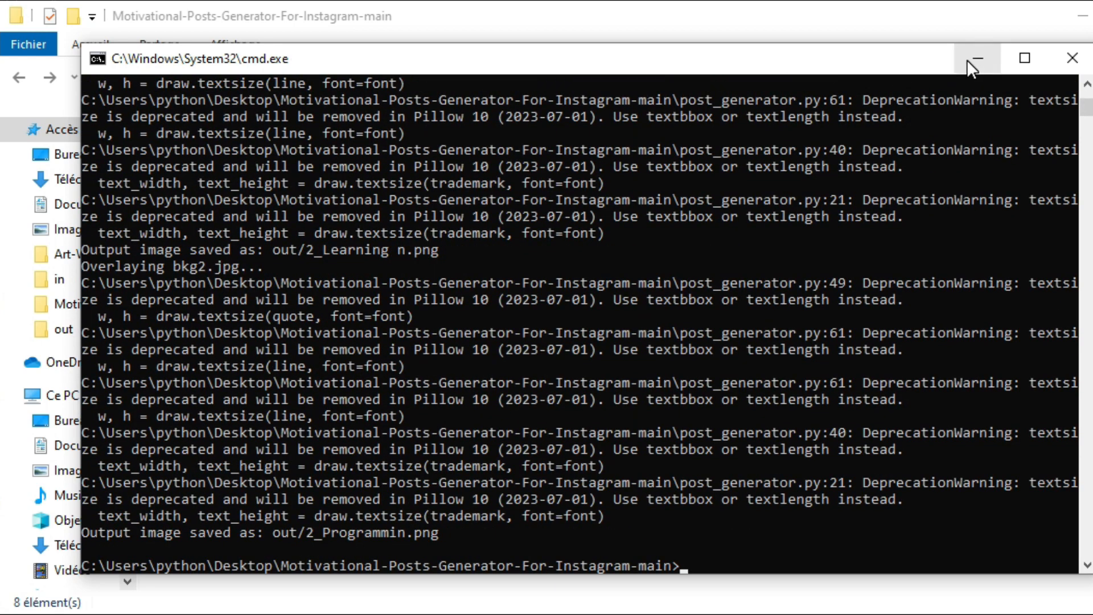
left_click(982, 59)
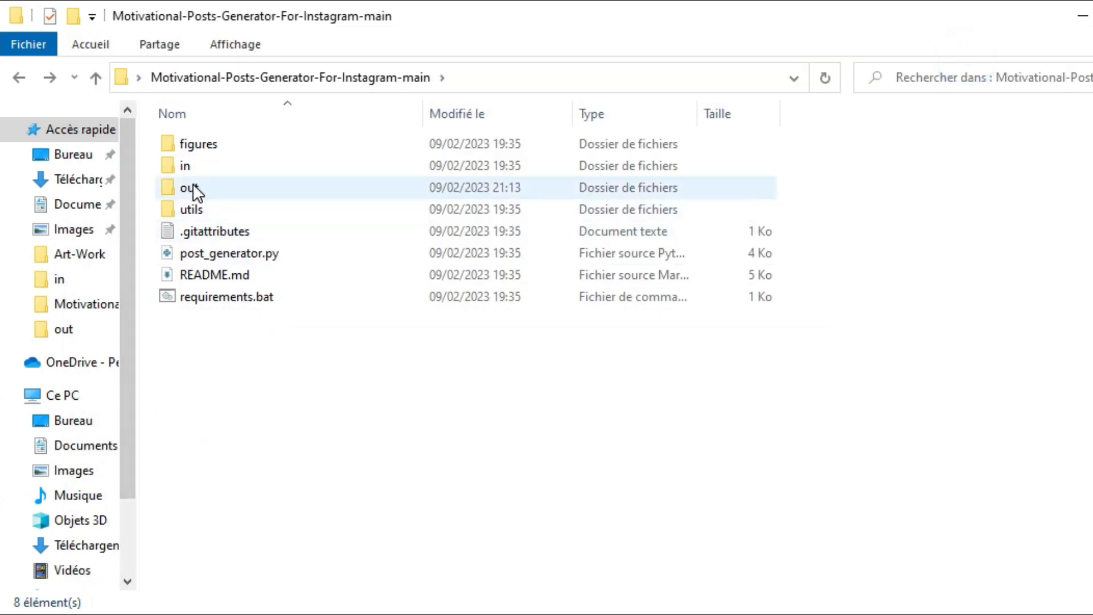
View the nine generated quote PNGs with logo in the out folder.
double_click(188, 189)
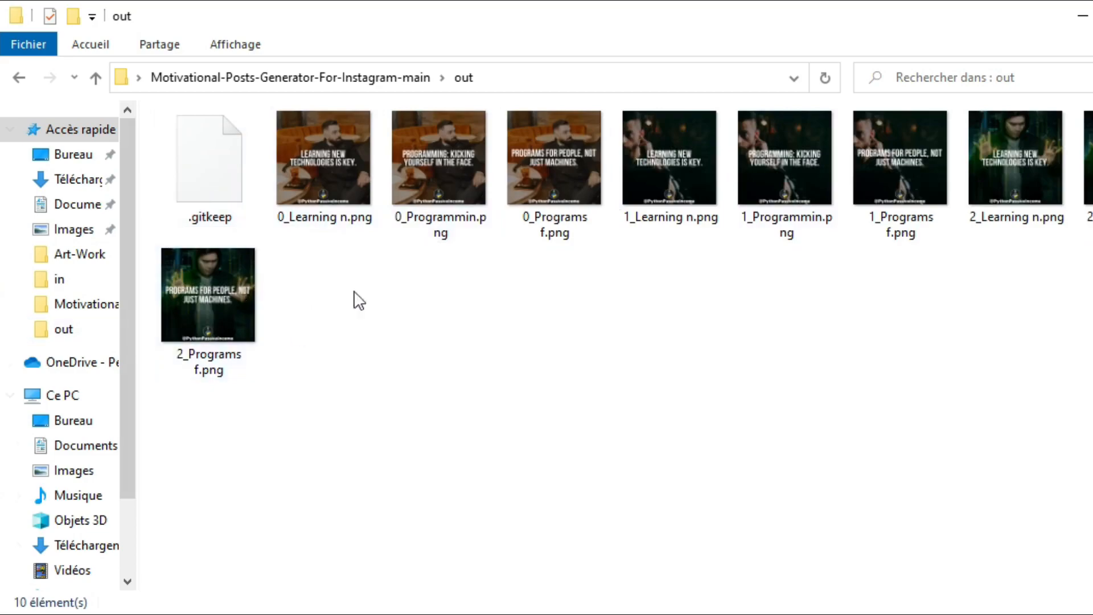
left_click(323, 157)
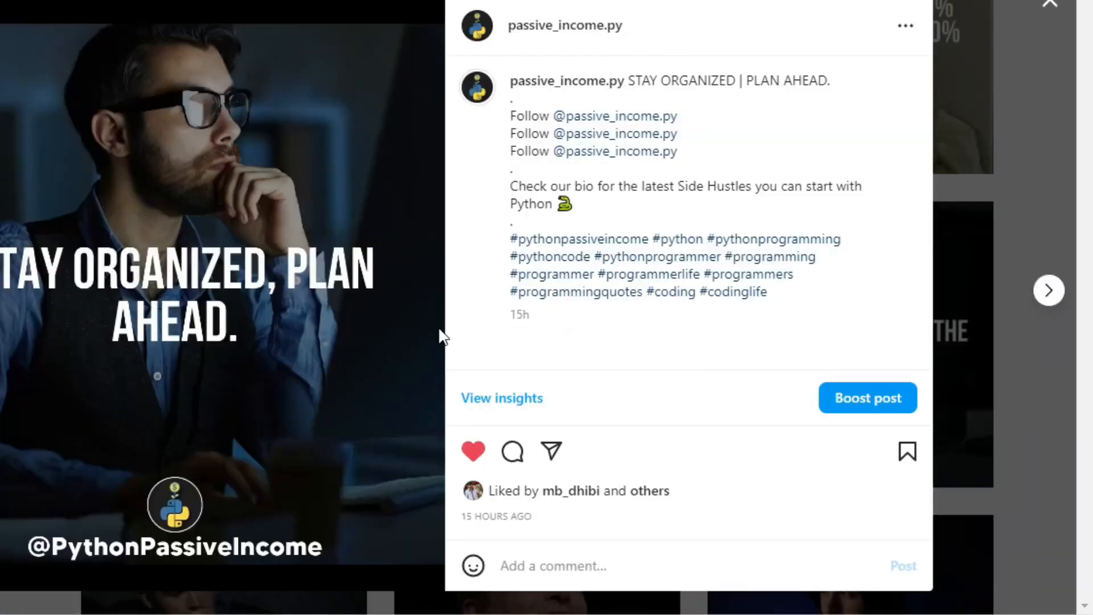
Page through four more quote posts, then close the viewer to return to the passive_income.py profile.
left_click(1050, 291)
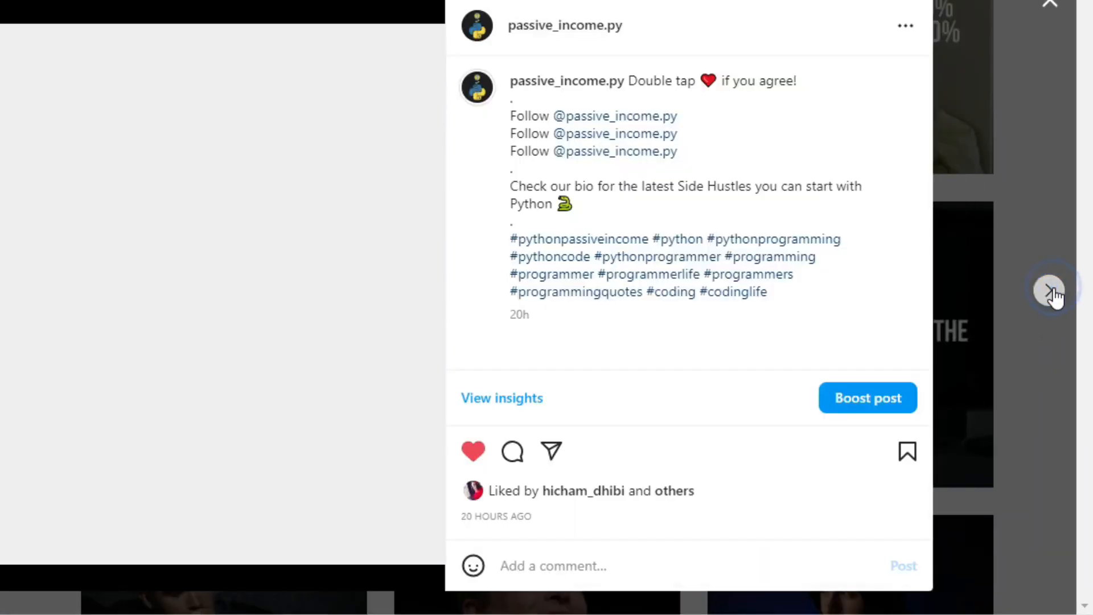
left_click(1050, 290)
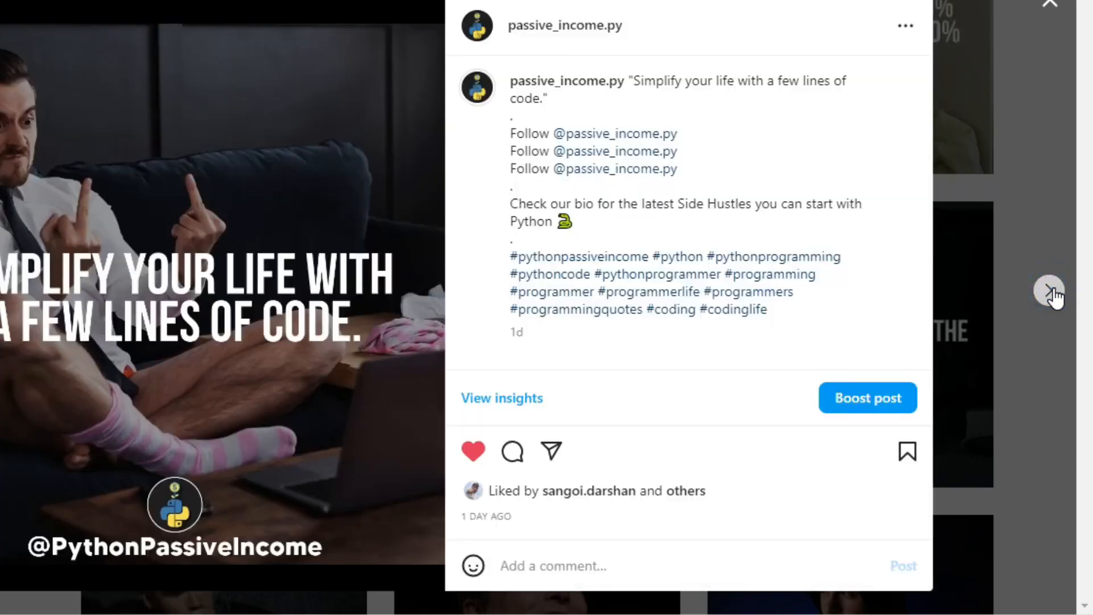
left_click(1049, 290)
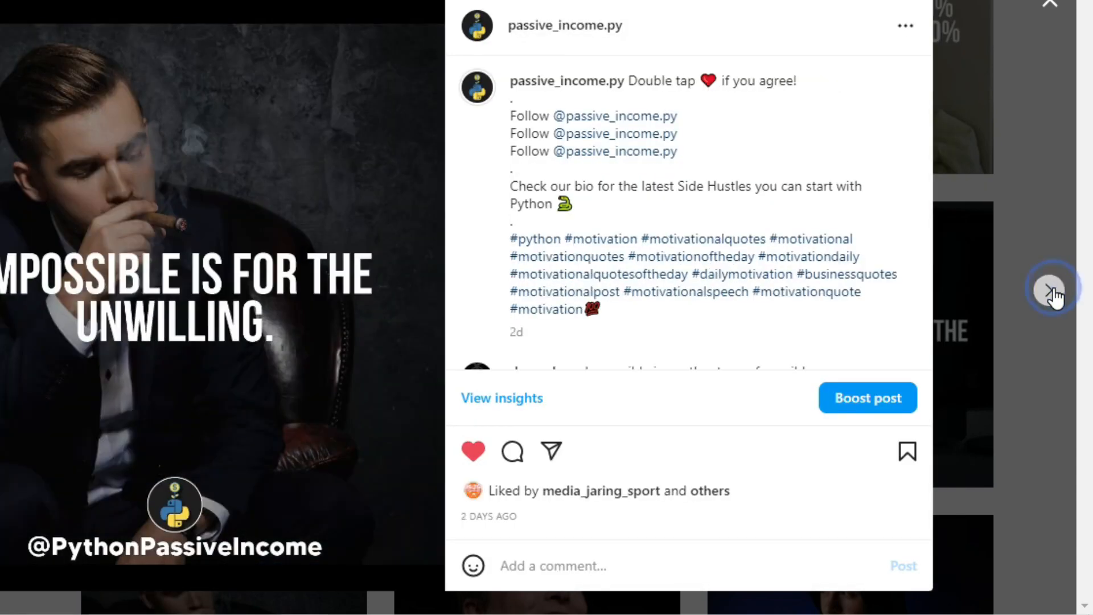
left_click(1048, 287)
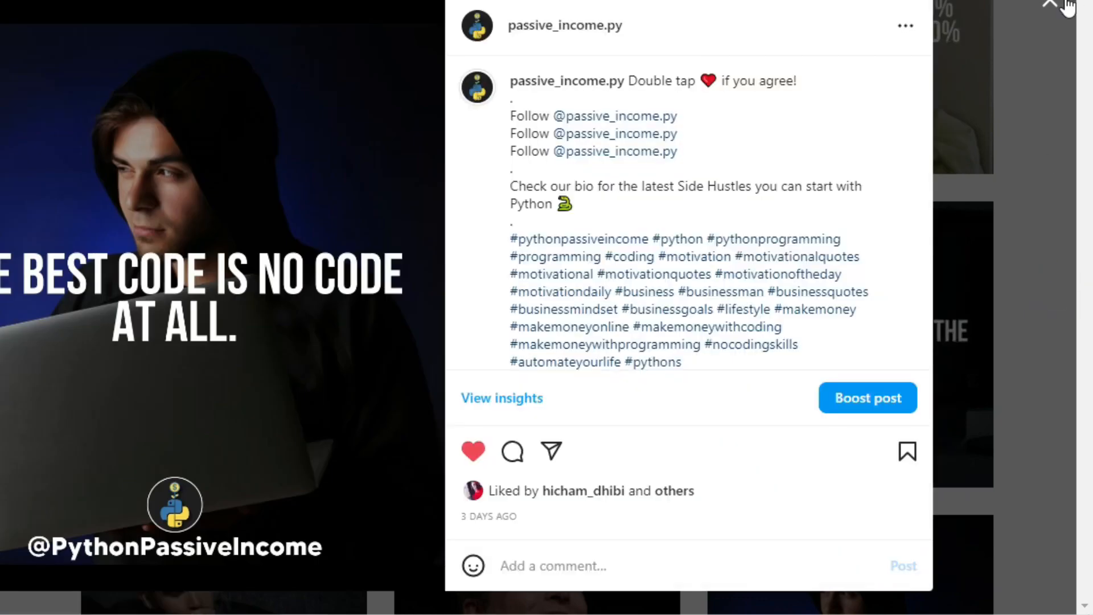
left_click(1045, 7)
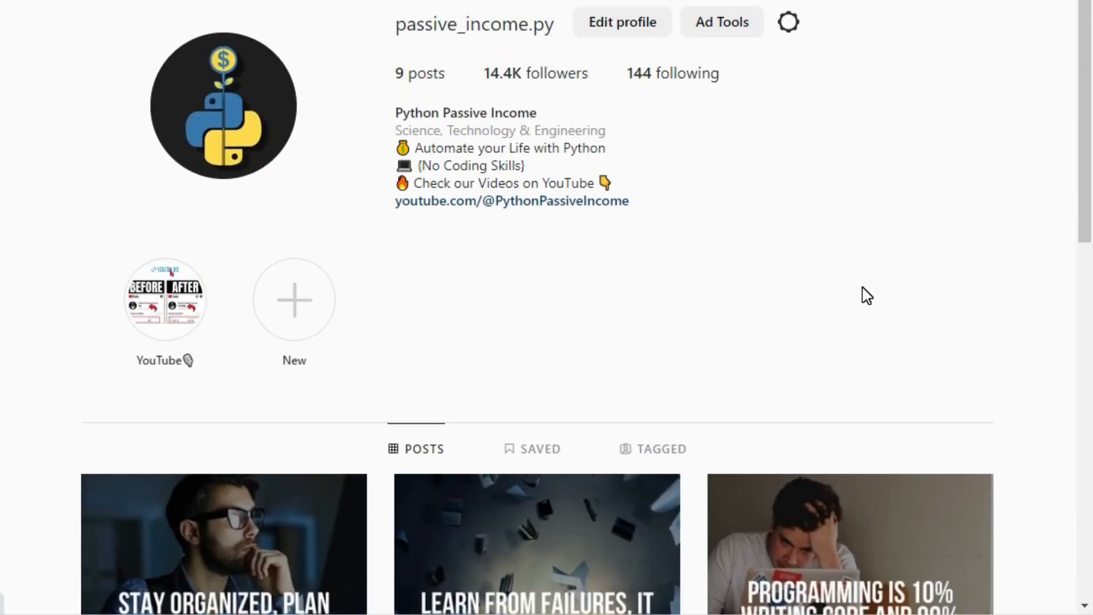
mouse_move(872, 114)
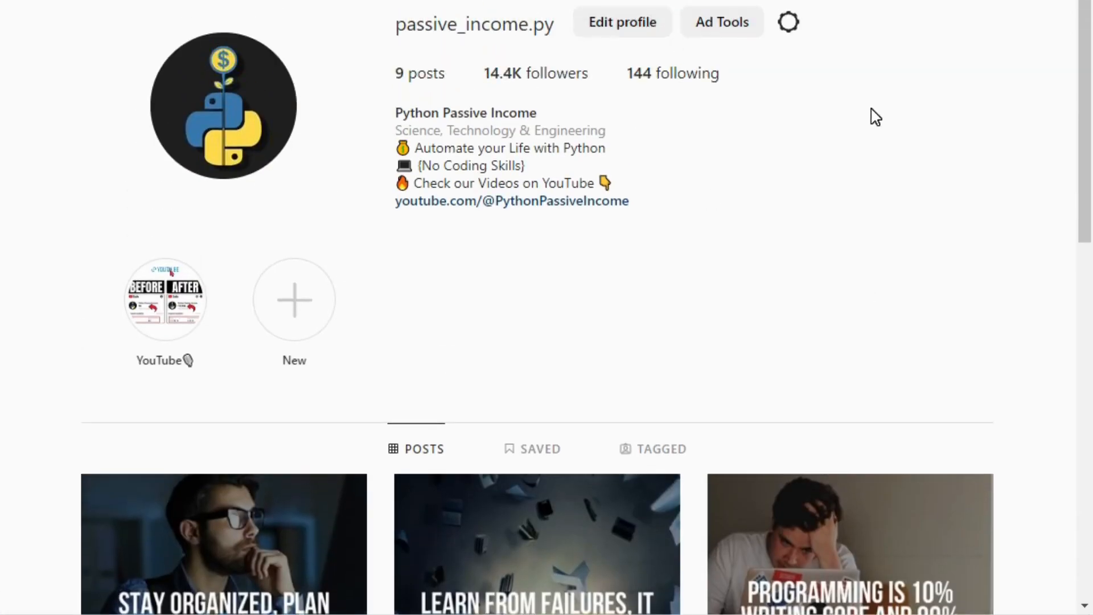